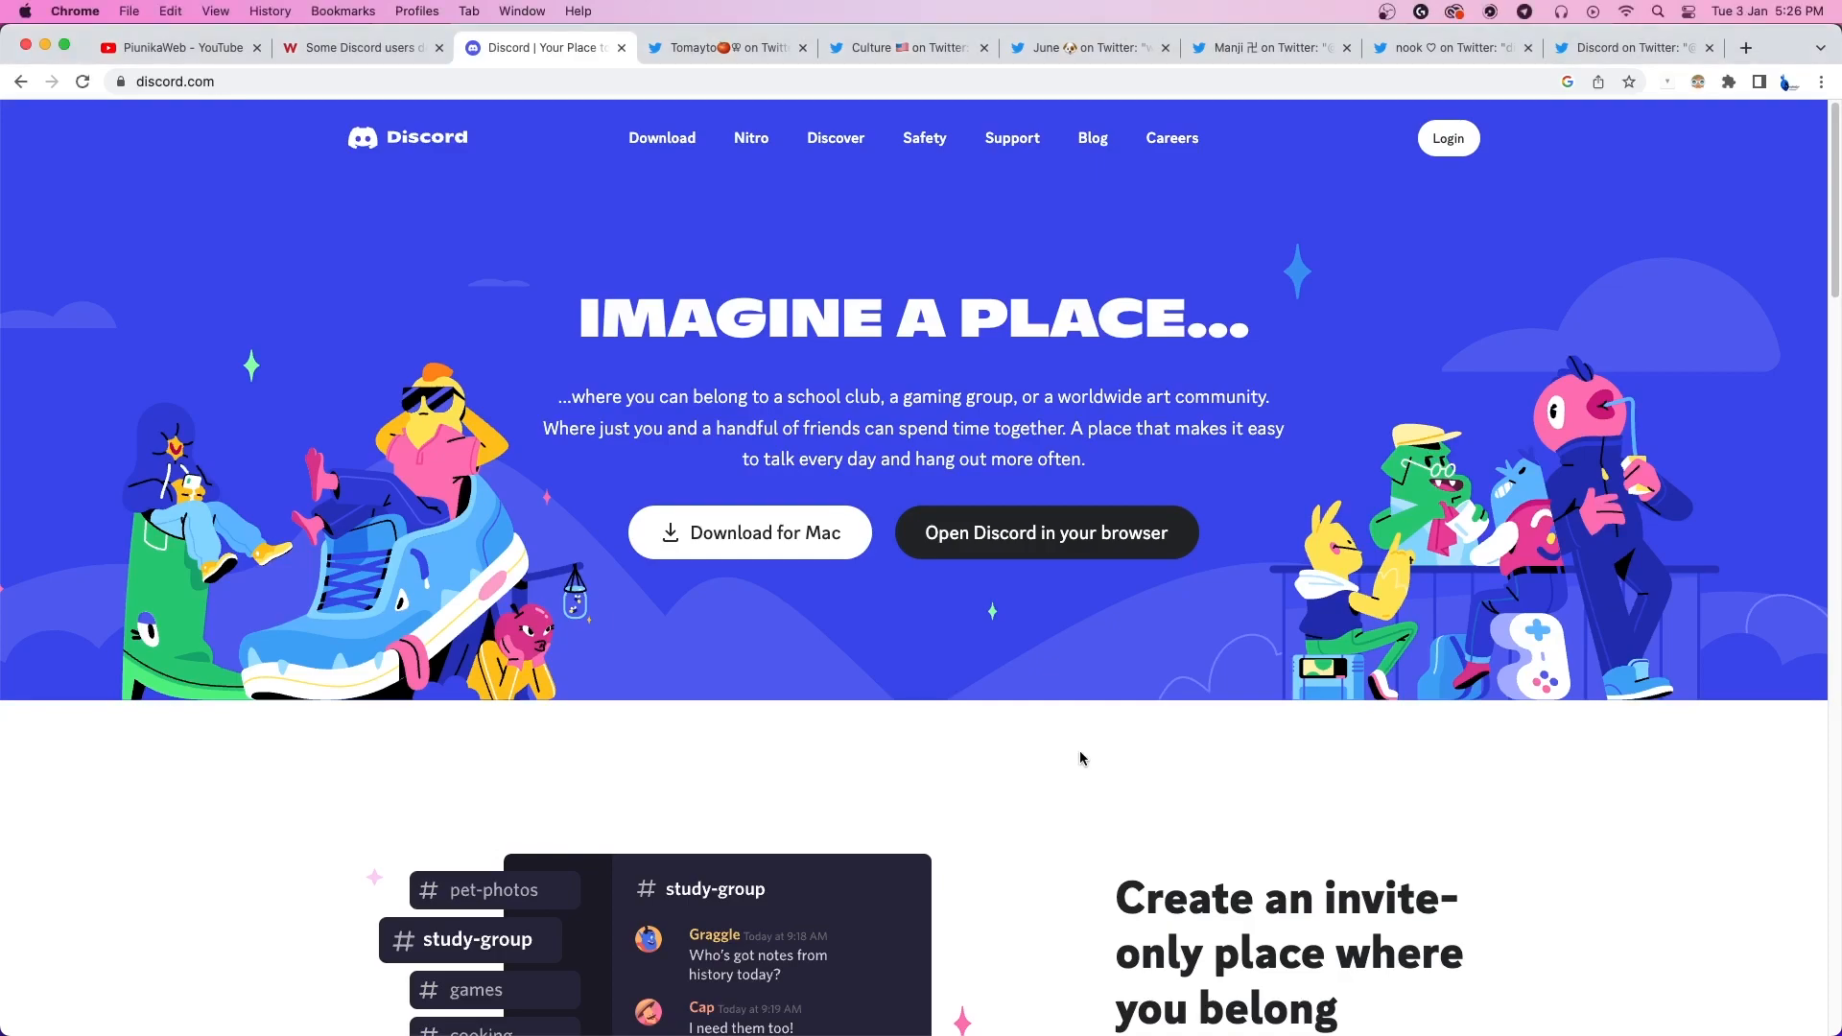
Scroll through the Discord homepage feature sections, then switch to the tweet asking Discord to raise the file limit.
{"action": "scroll", "scroll_direction": "down", "scroll_amount": 3}
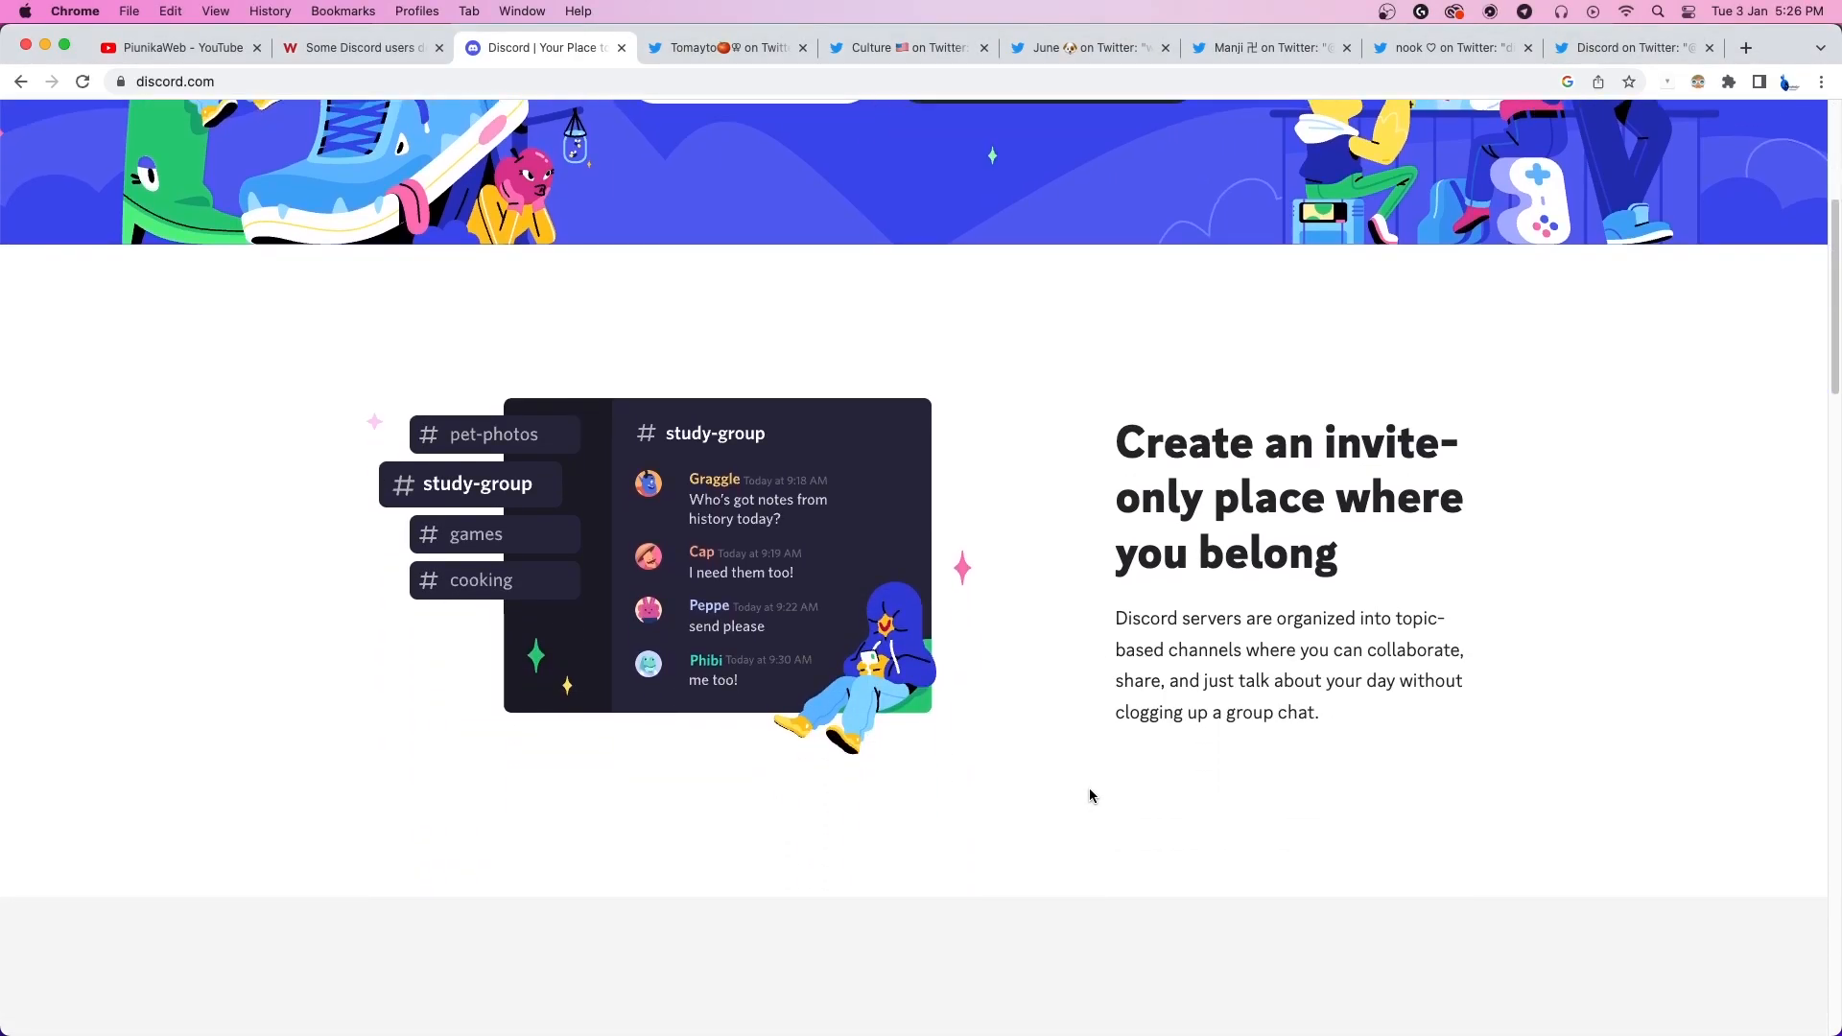
{"action": "scroll", "scroll_direction": "down", "scroll_amount": 3}
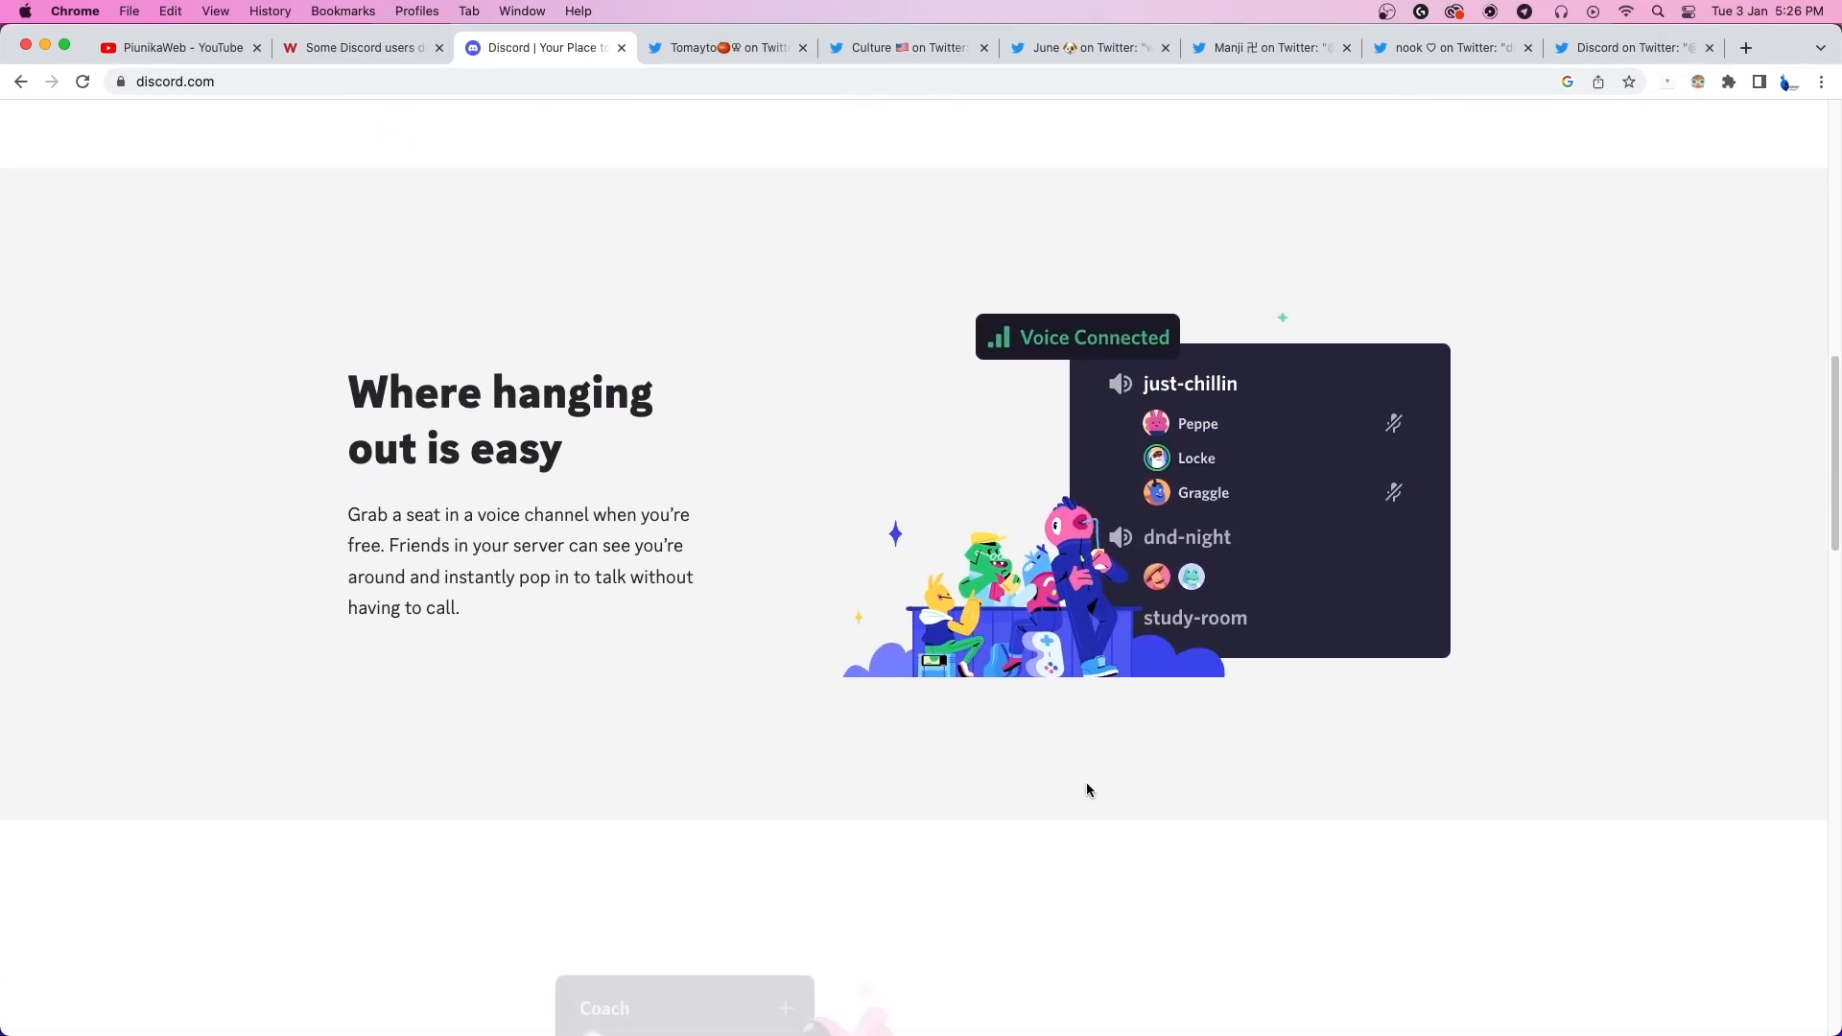
{"action": "scroll", "scroll_direction": "down", "scroll_amount": 3}
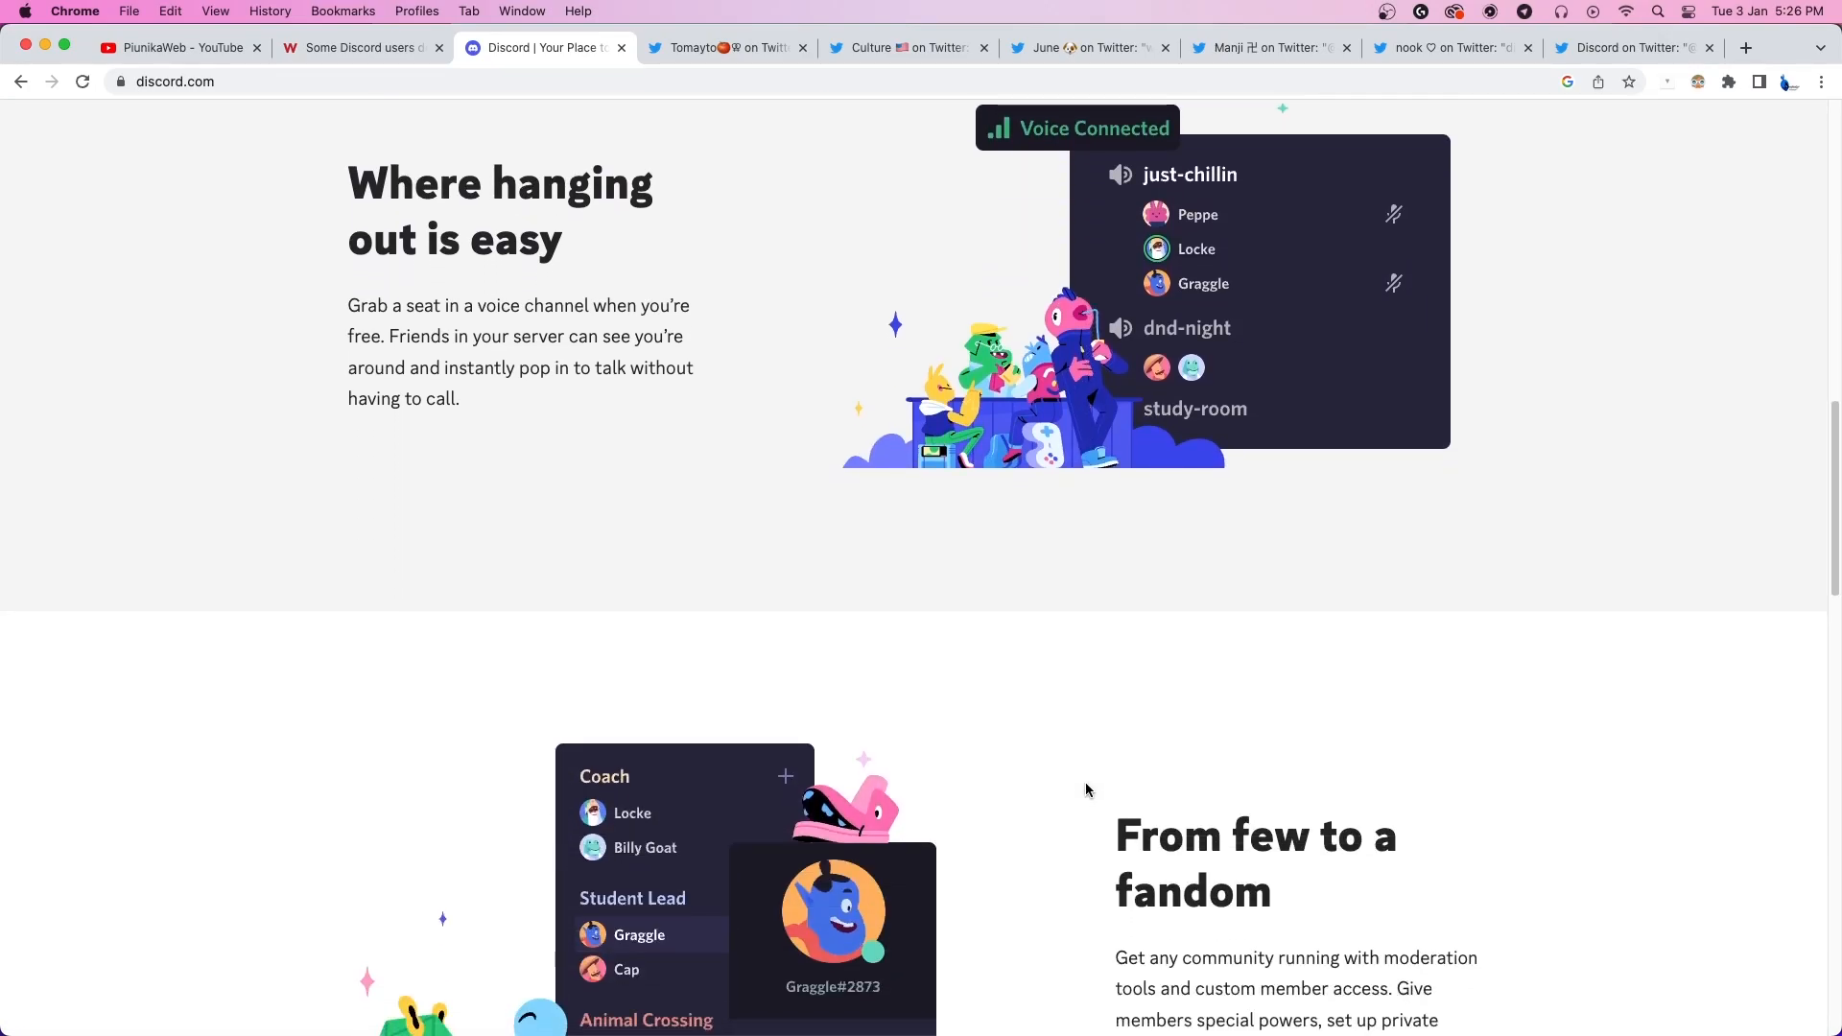
{"action": "scroll", "scroll_direction": "down", "scroll_amount": 3}
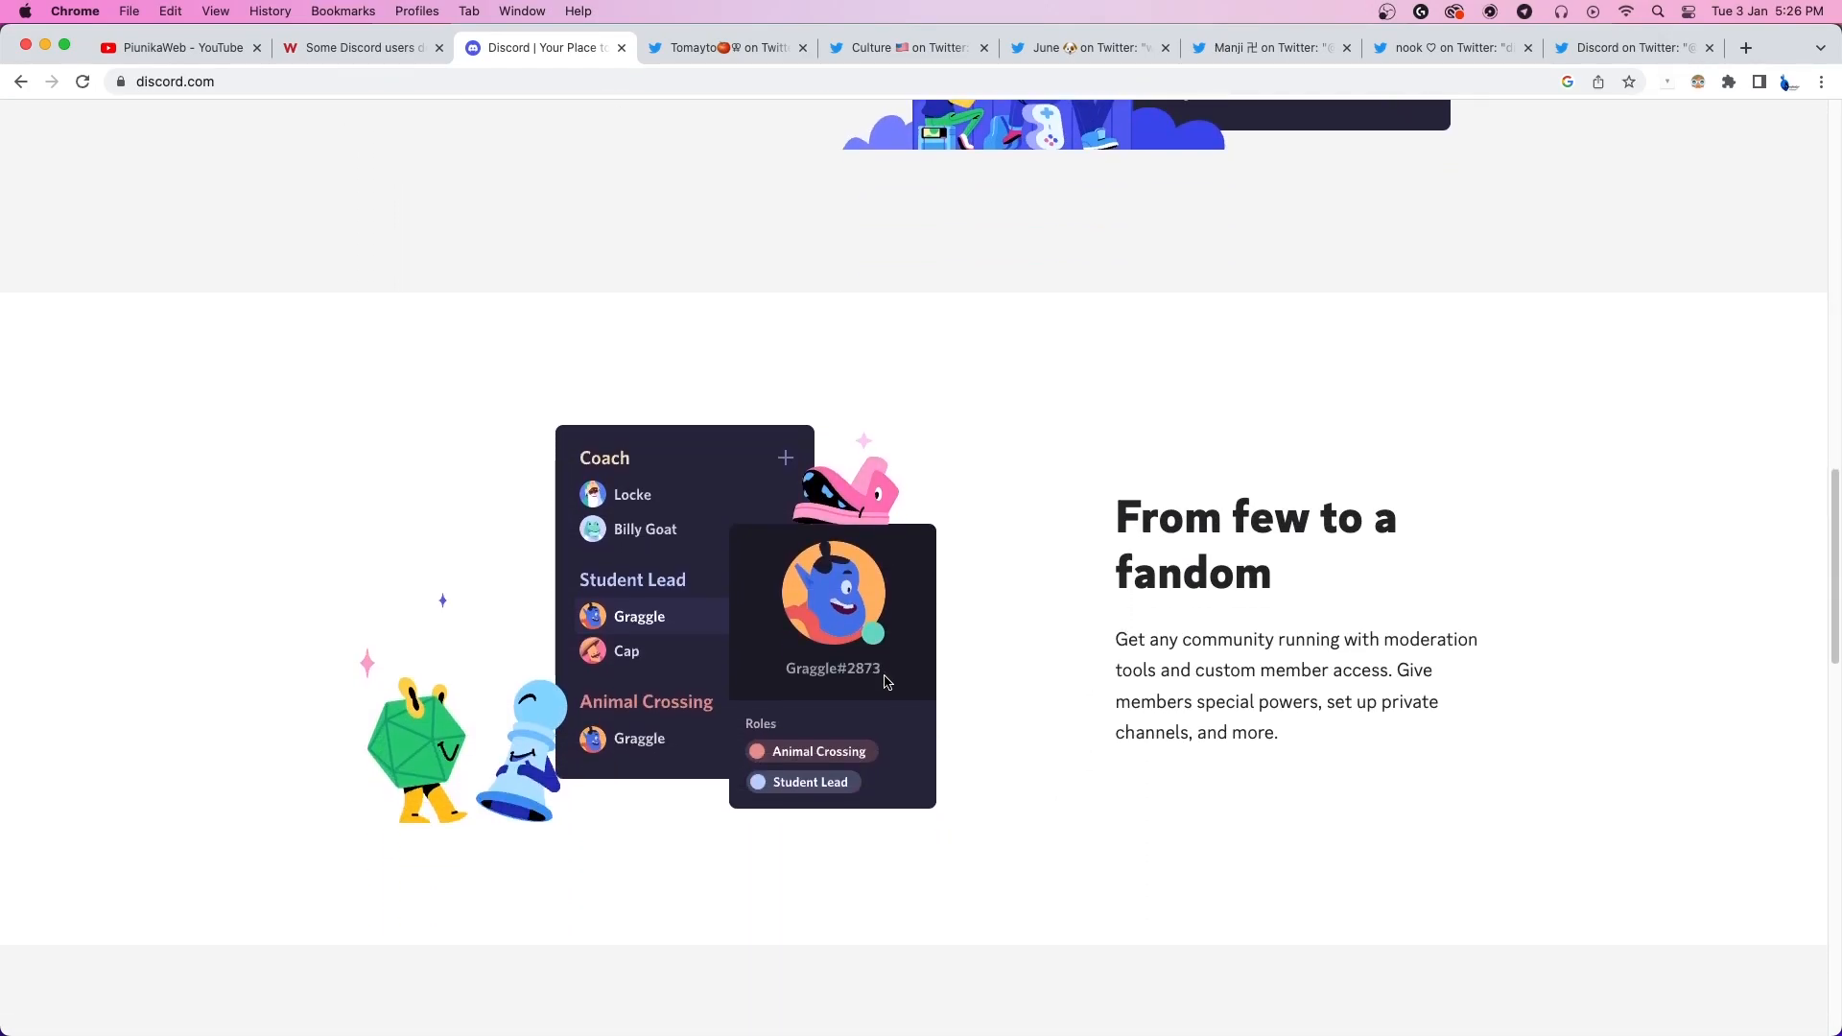
{"action": "left_click", "coordinate": [725, 48]}
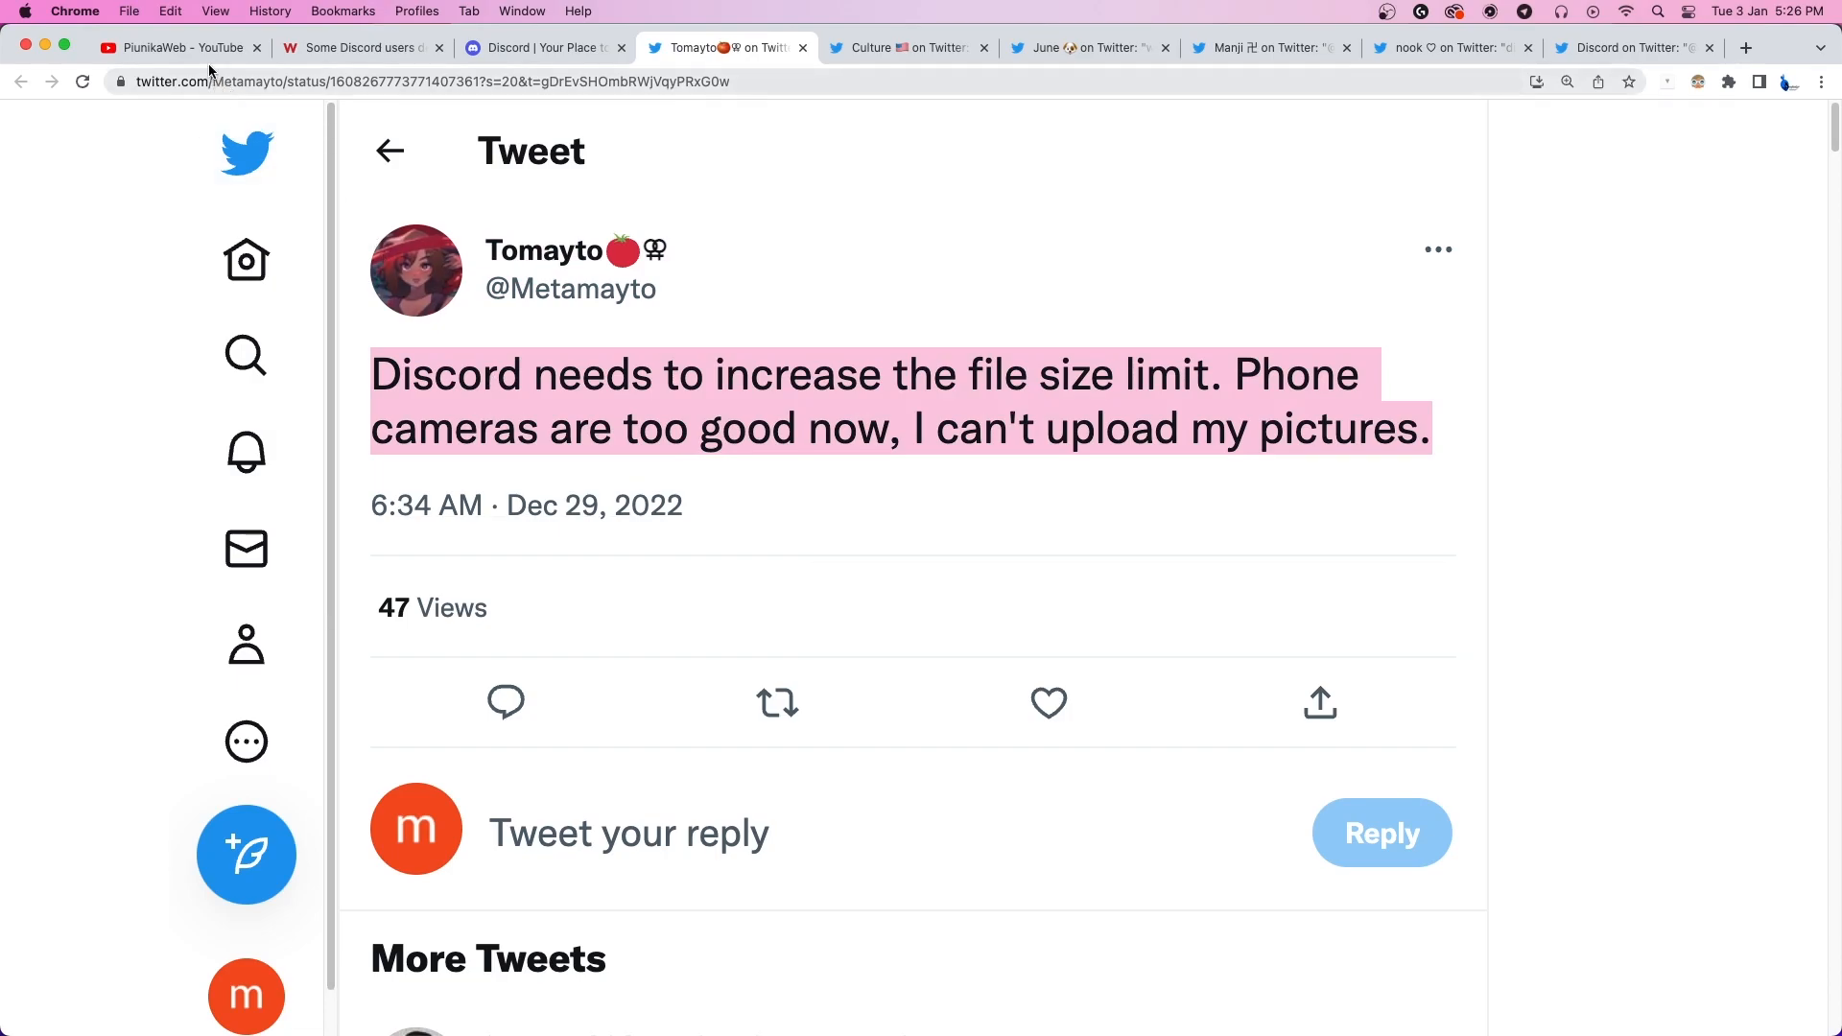
Show the PiunikaWeb YouTube channel, then switch to the reply about iPhone screenshots exceeding the base file size.
{"action": "left_click", "coordinate": [177, 47]}
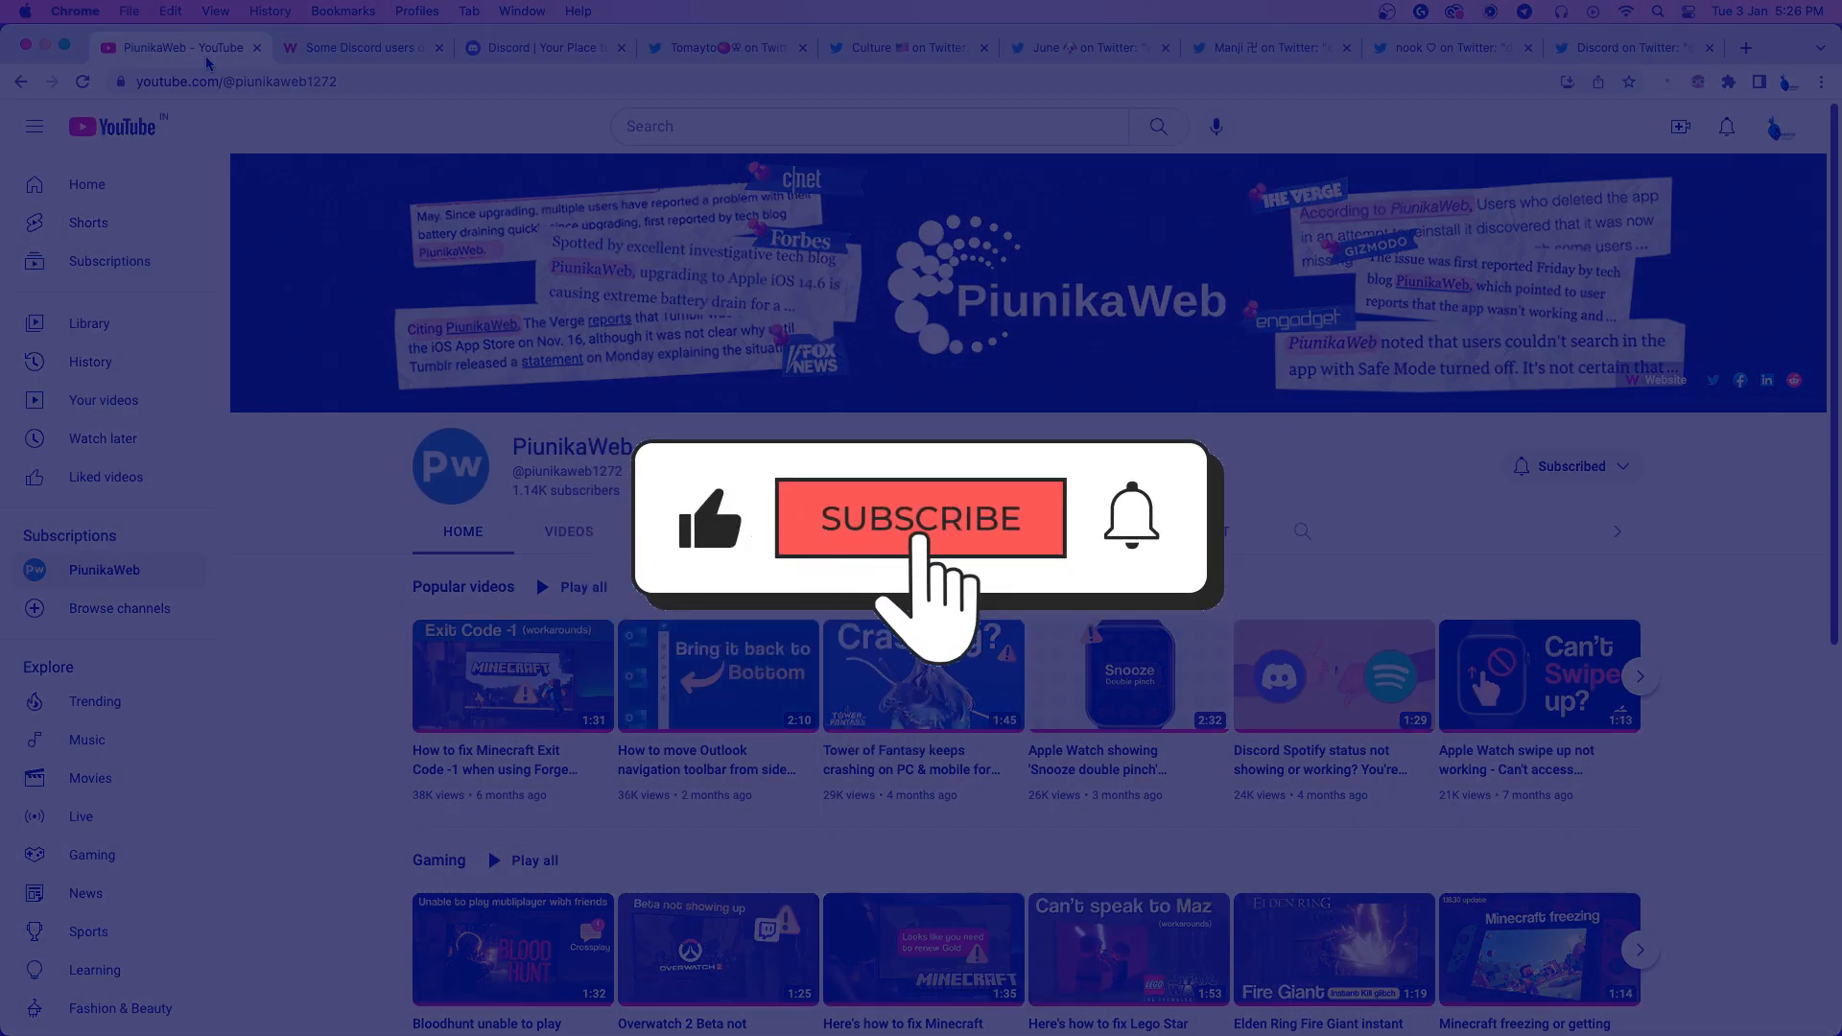
{"action": "left_click", "coordinate": [919, 518]}
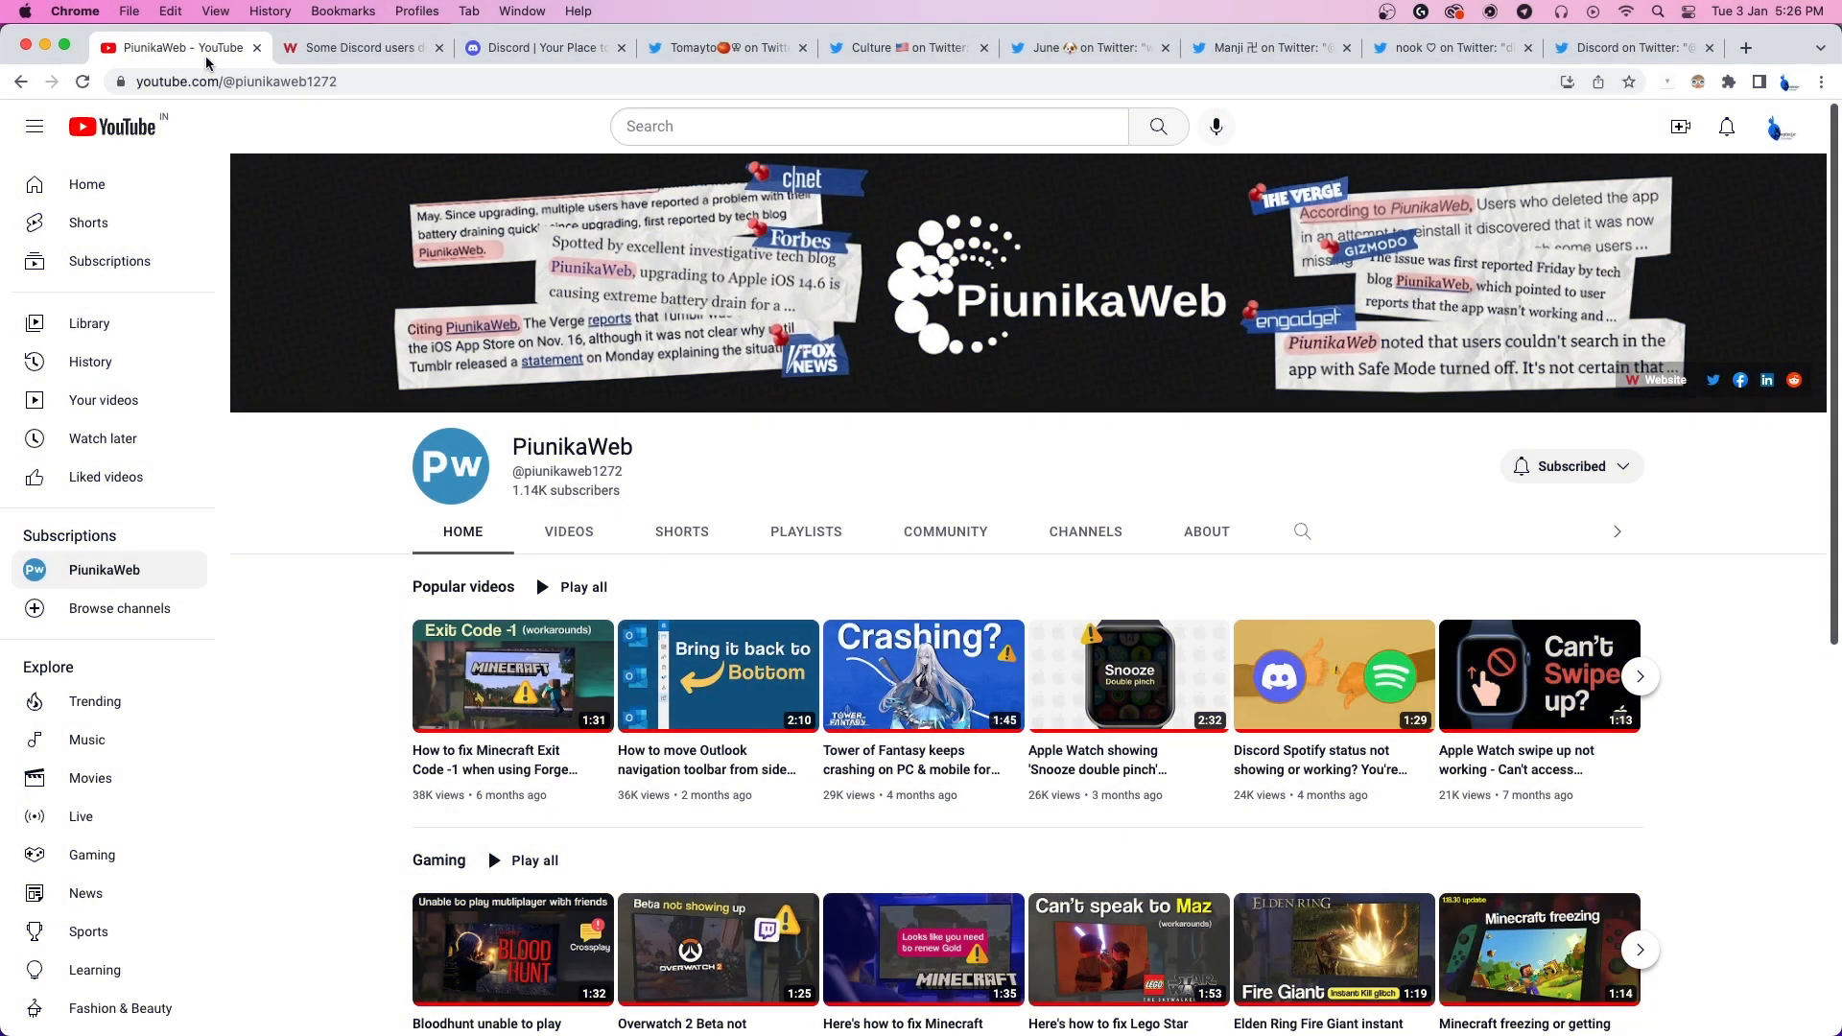
{"action": "left_click", "coordinate": [904, 46]}
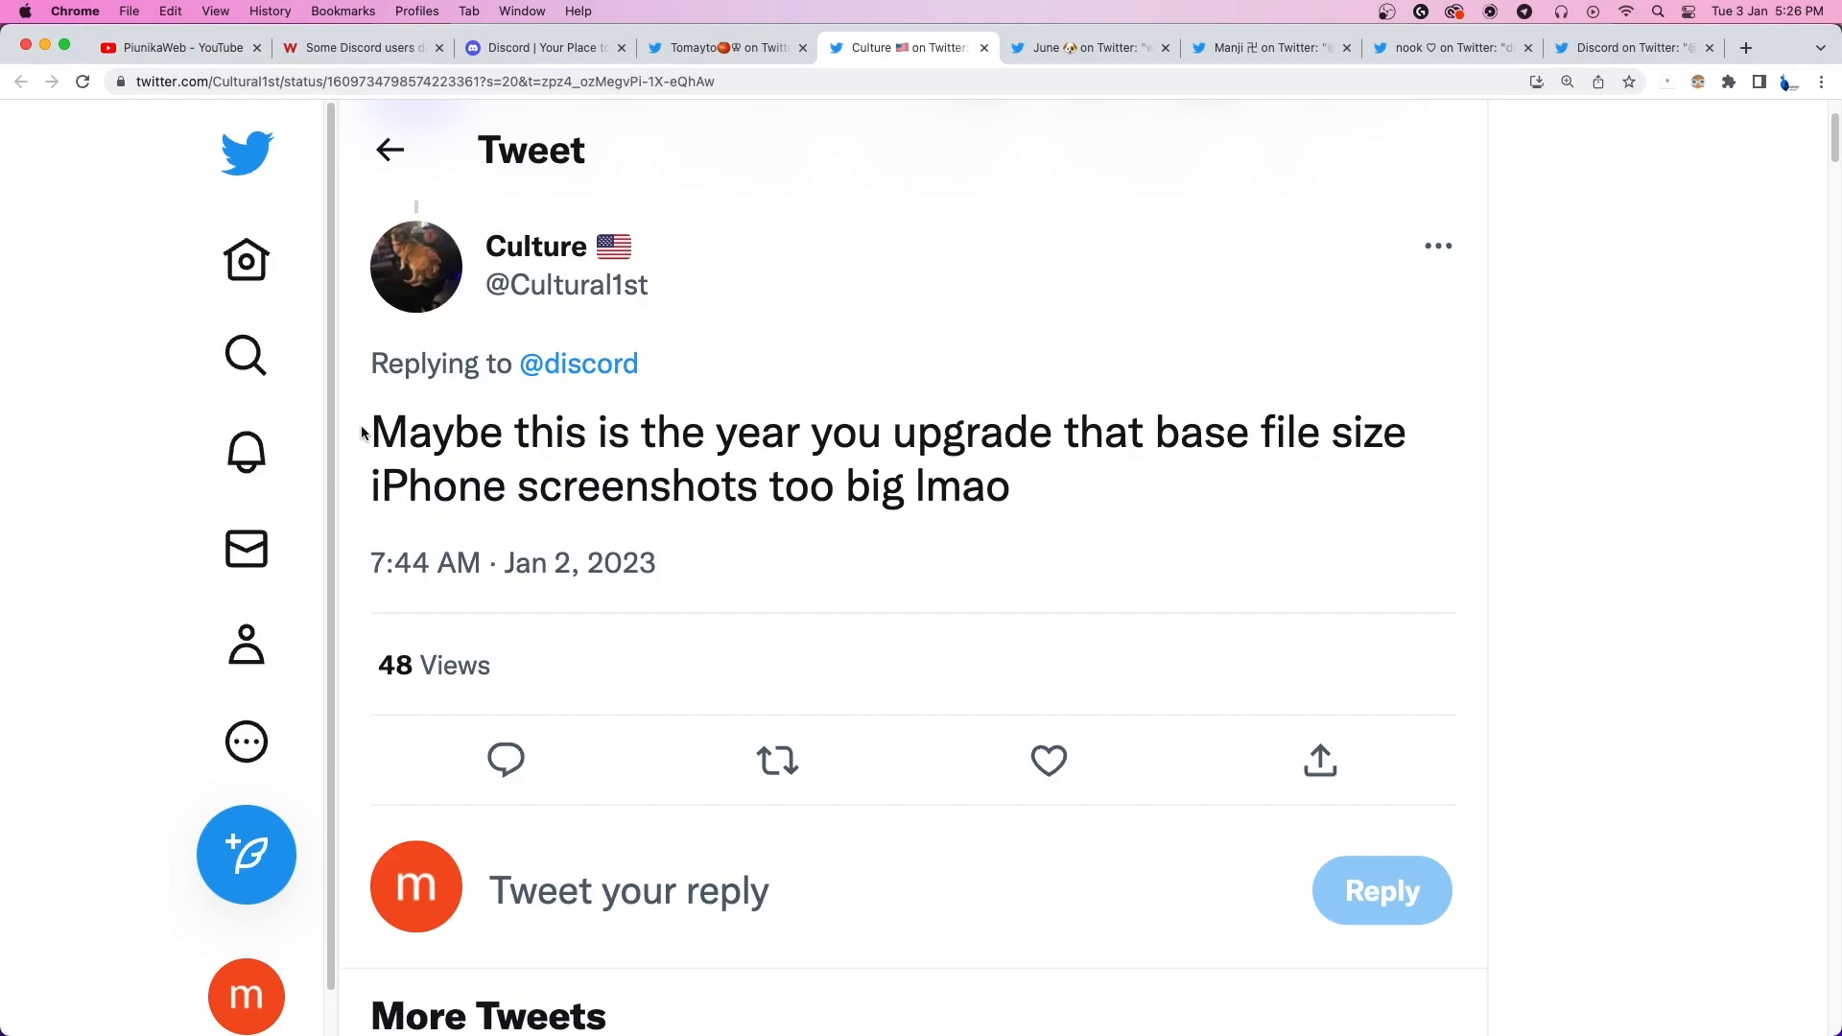
View the thread calling the 8mb upload limit pathetic and the reply hoping the file size increases.
{"action": "double_click", "coordinate": [412, 432]}
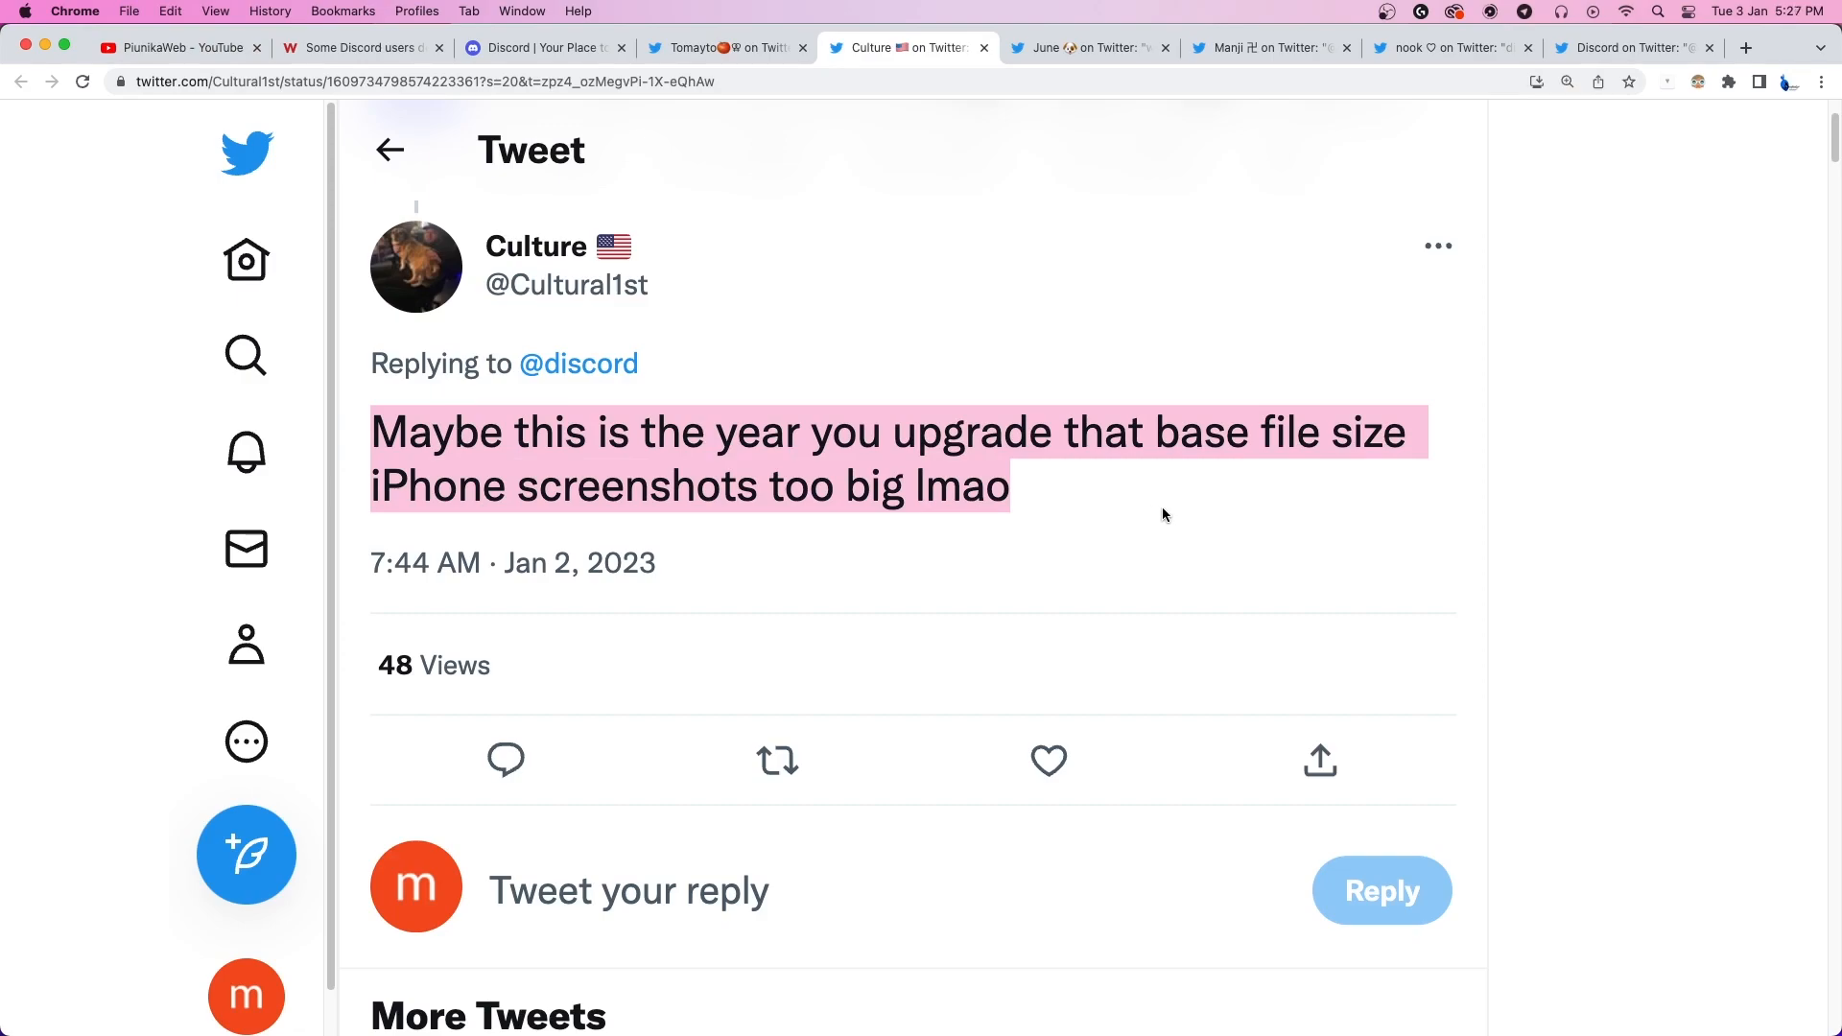
{"action": "left_click", "coordinate": [1085, 48]}
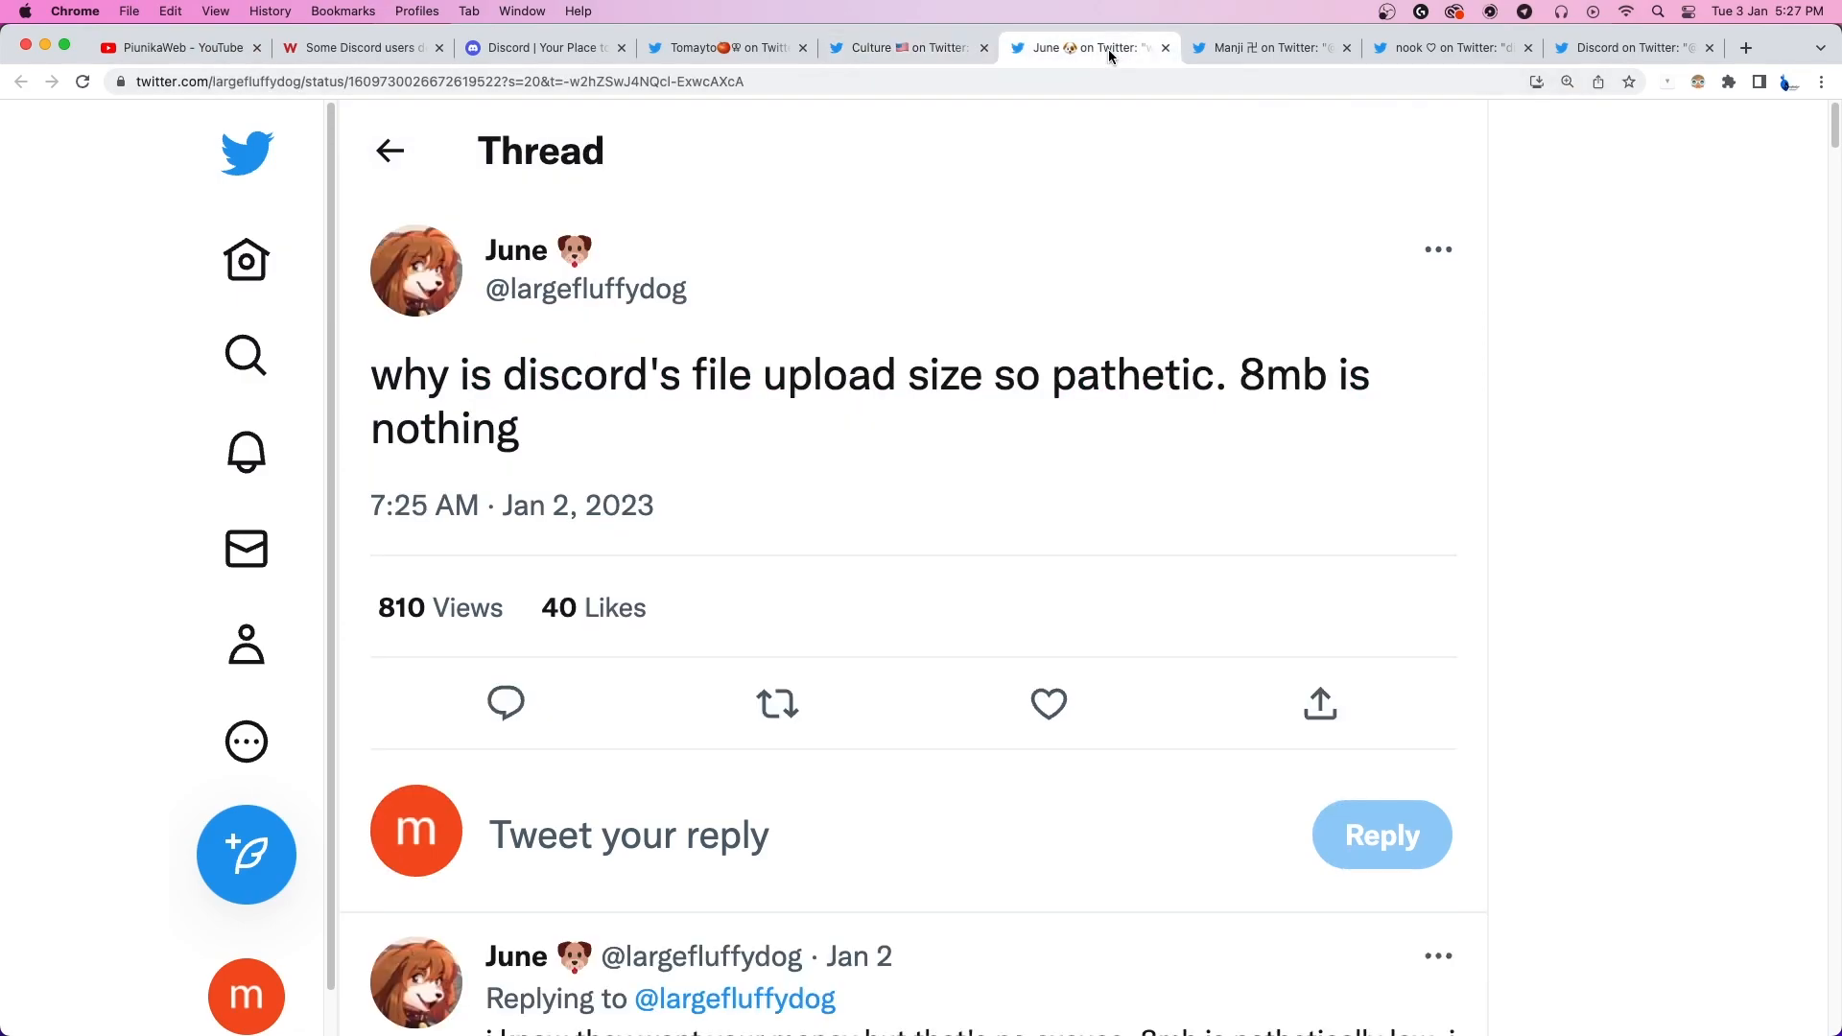
{"action": "double_click", "coordinate": [1243, 374]}
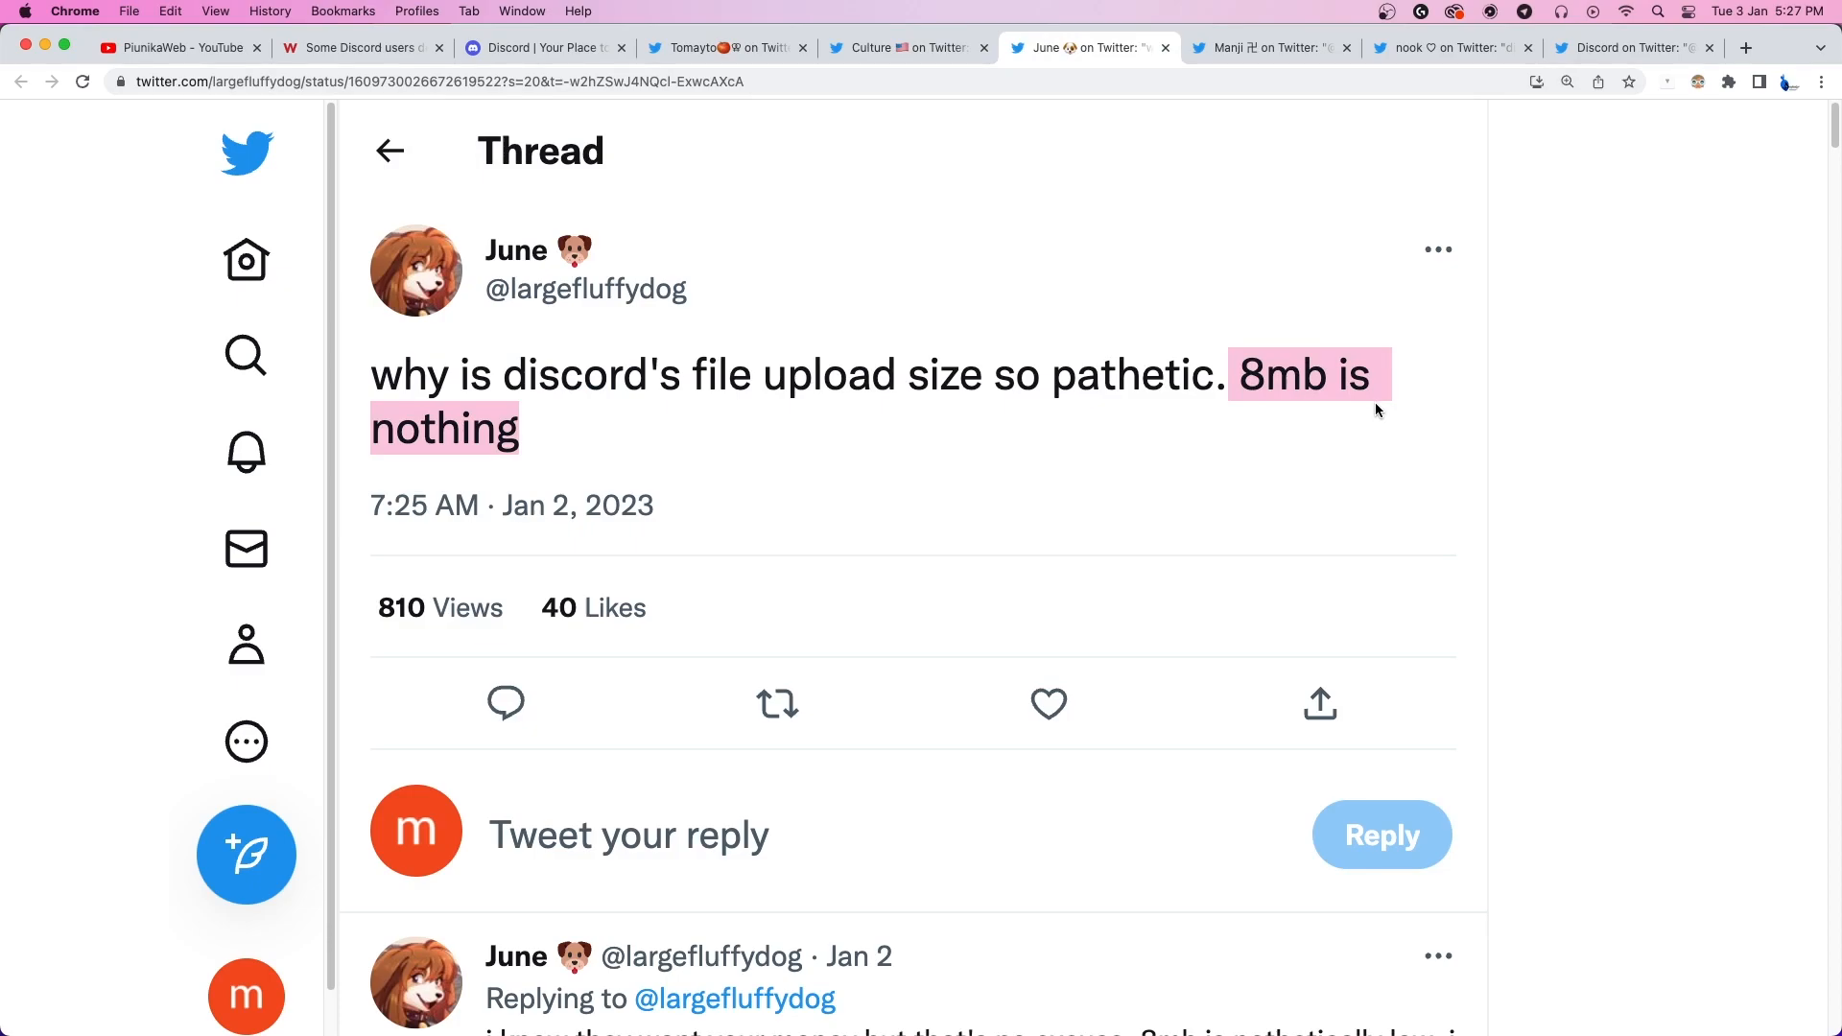
{"action": "mouse_move", "coordinate": [1377, 92]}
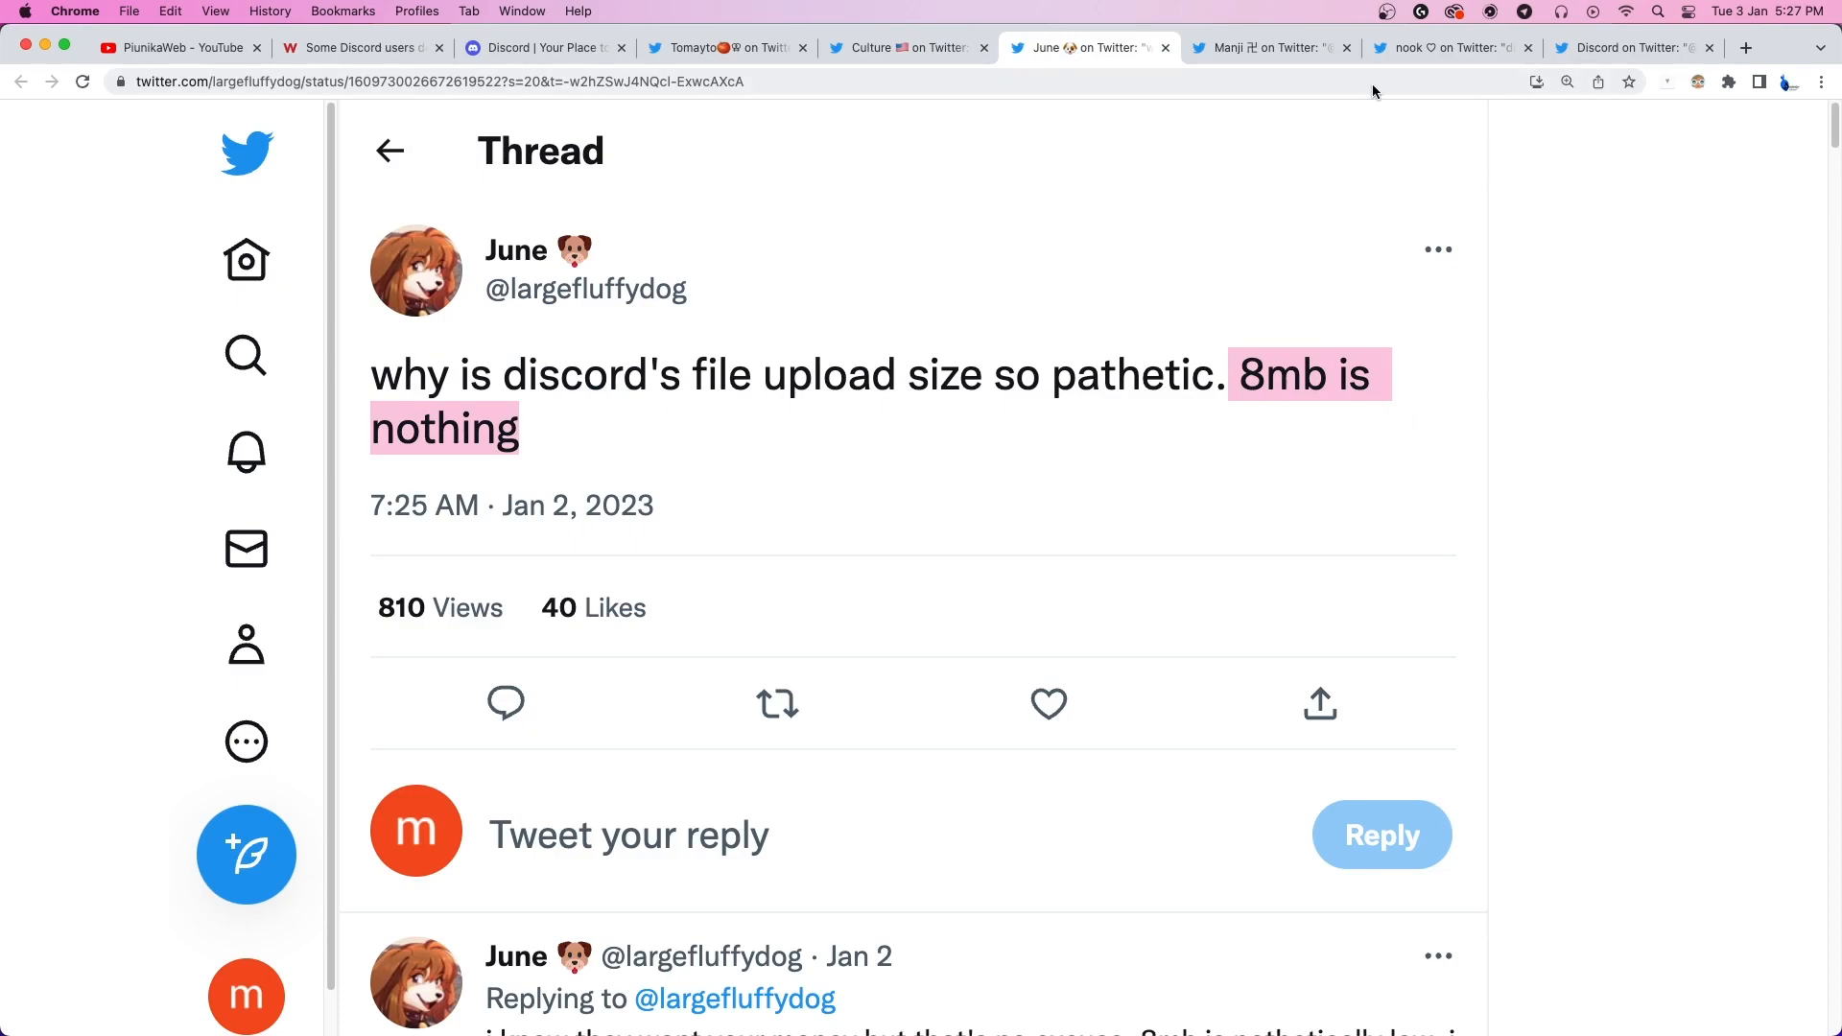
{"action": "left_click", "coordinate": [1268, 46]}
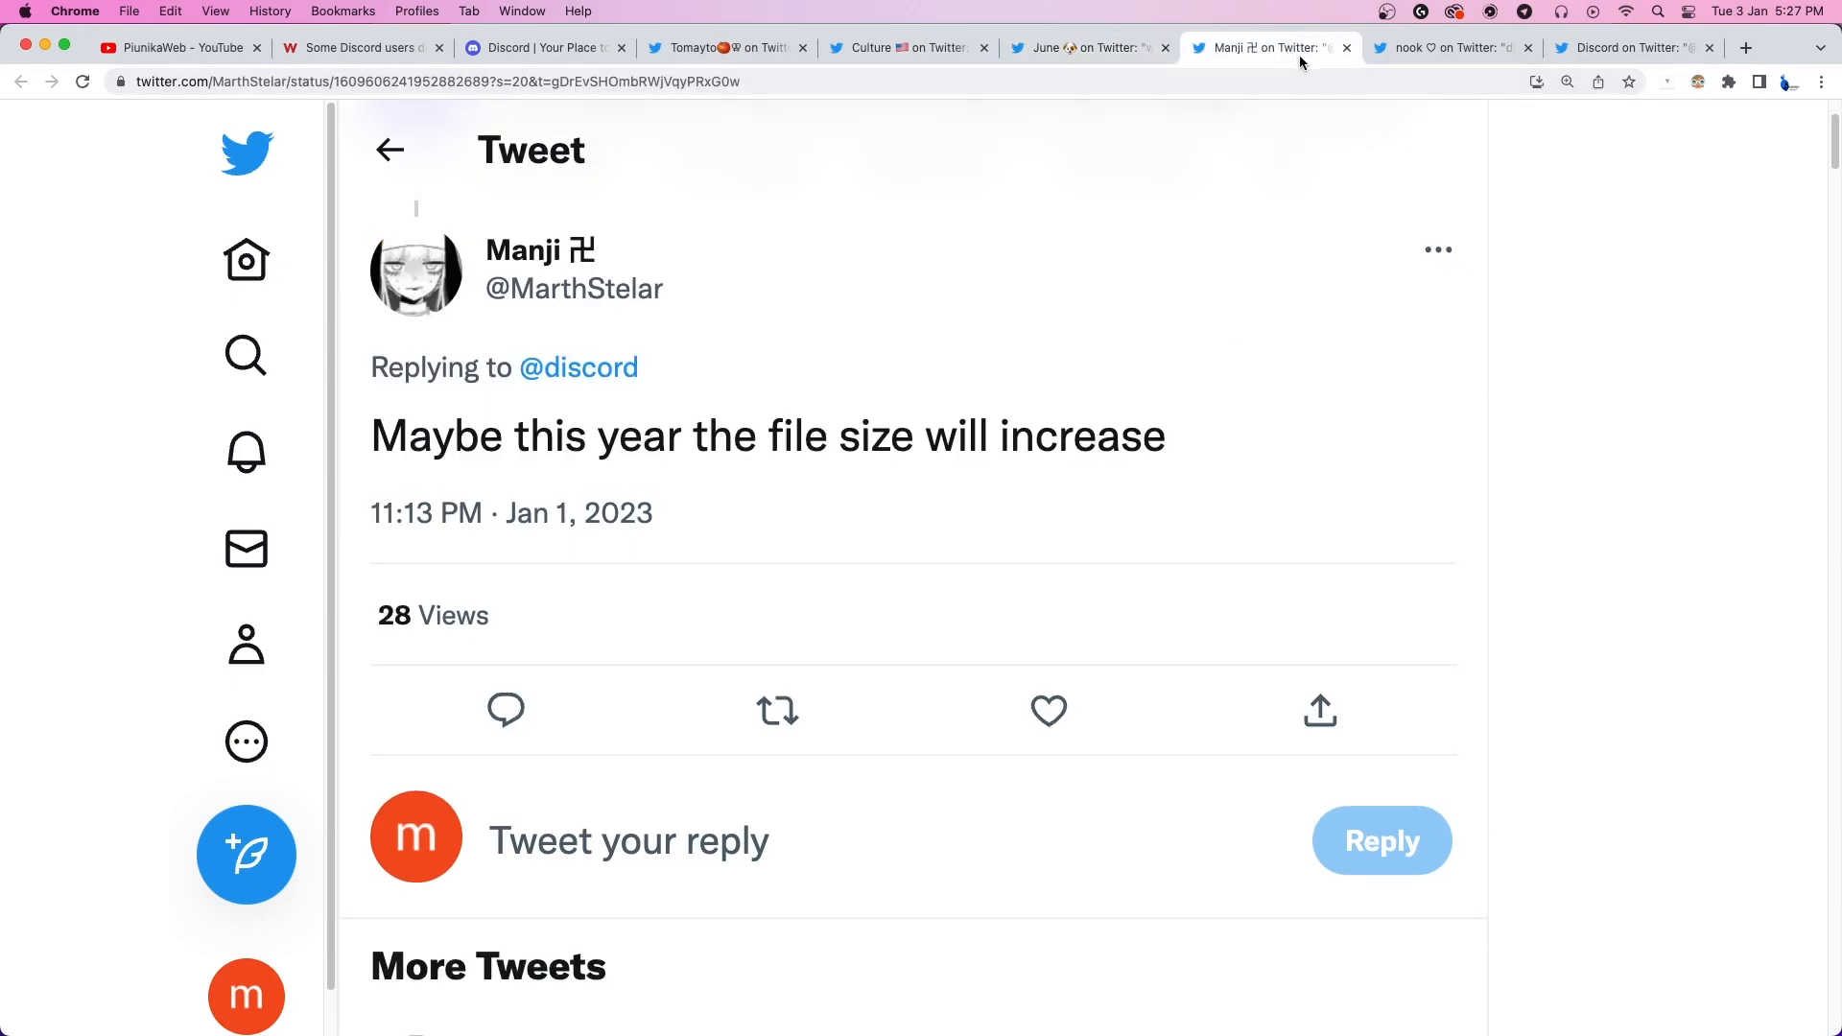
{"action": "mouse_move", "coordinate": [1366, 86]}
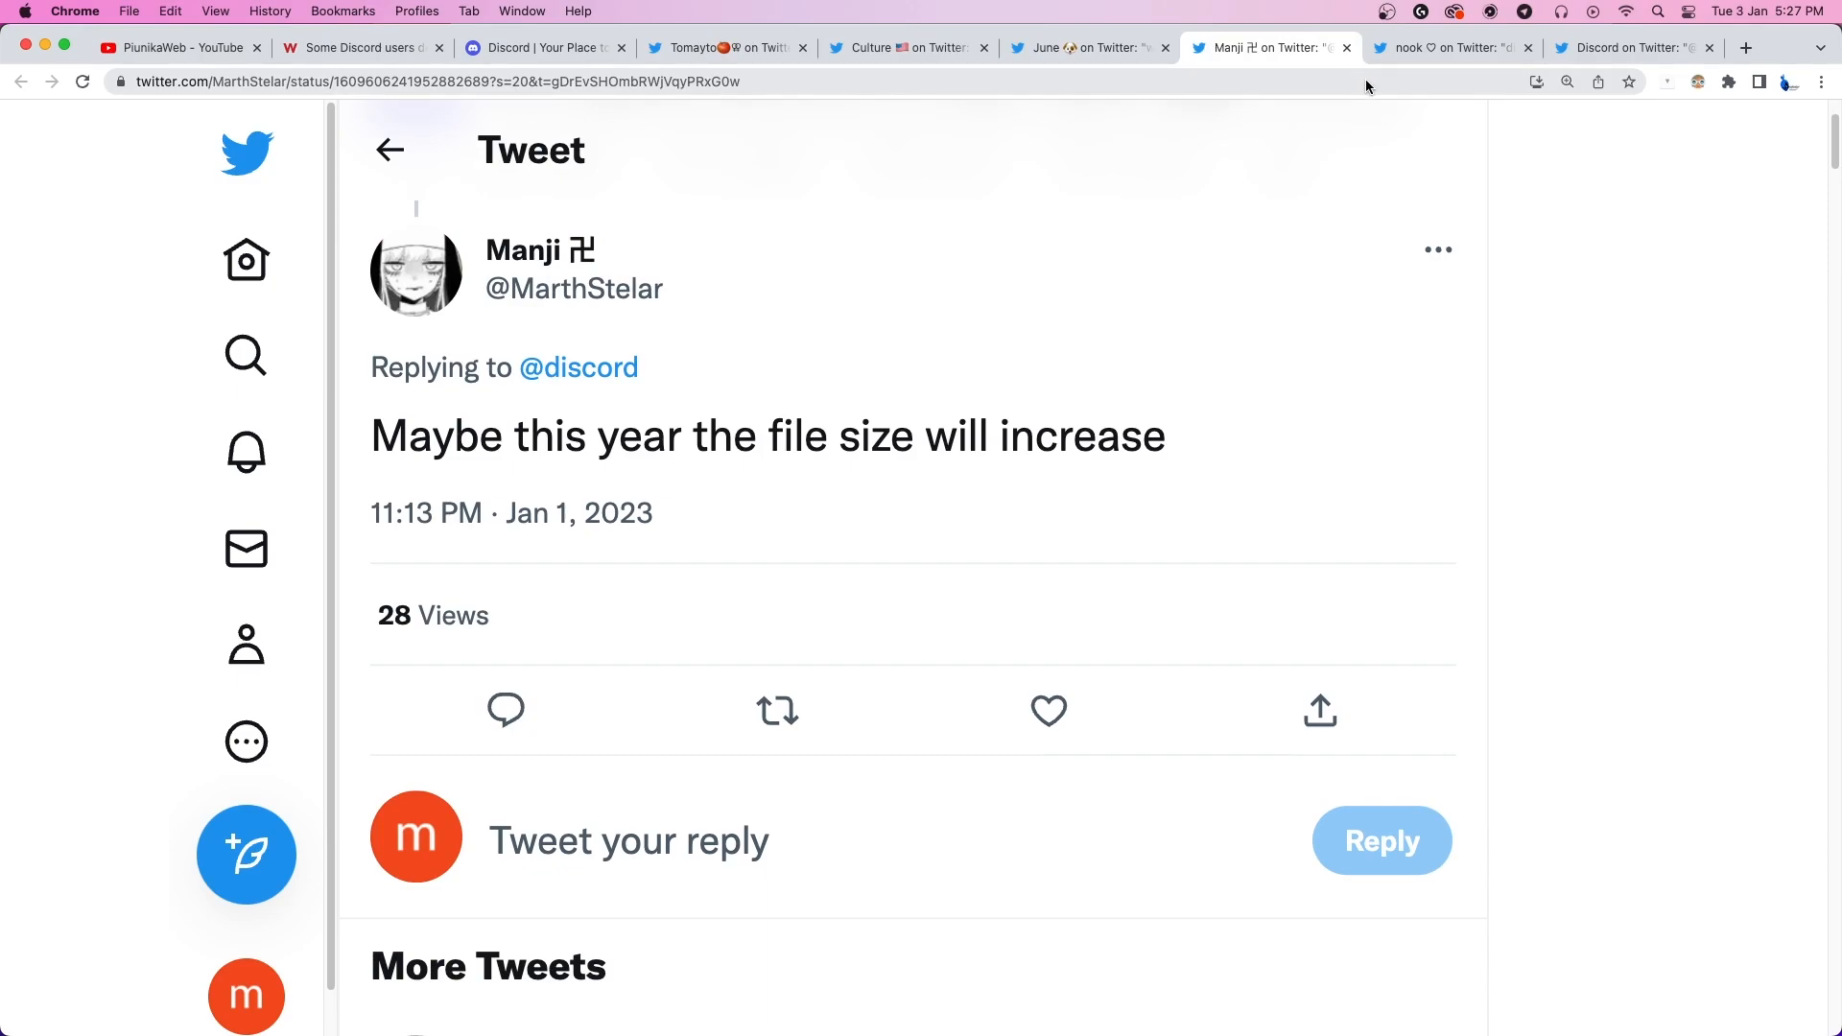
View the tweet refusing to pay monthly for pictures, Discord's official reply, then the PiunikaWeb upload-size article.
{"action": "left_click", "coordinate": [1452, 48]}
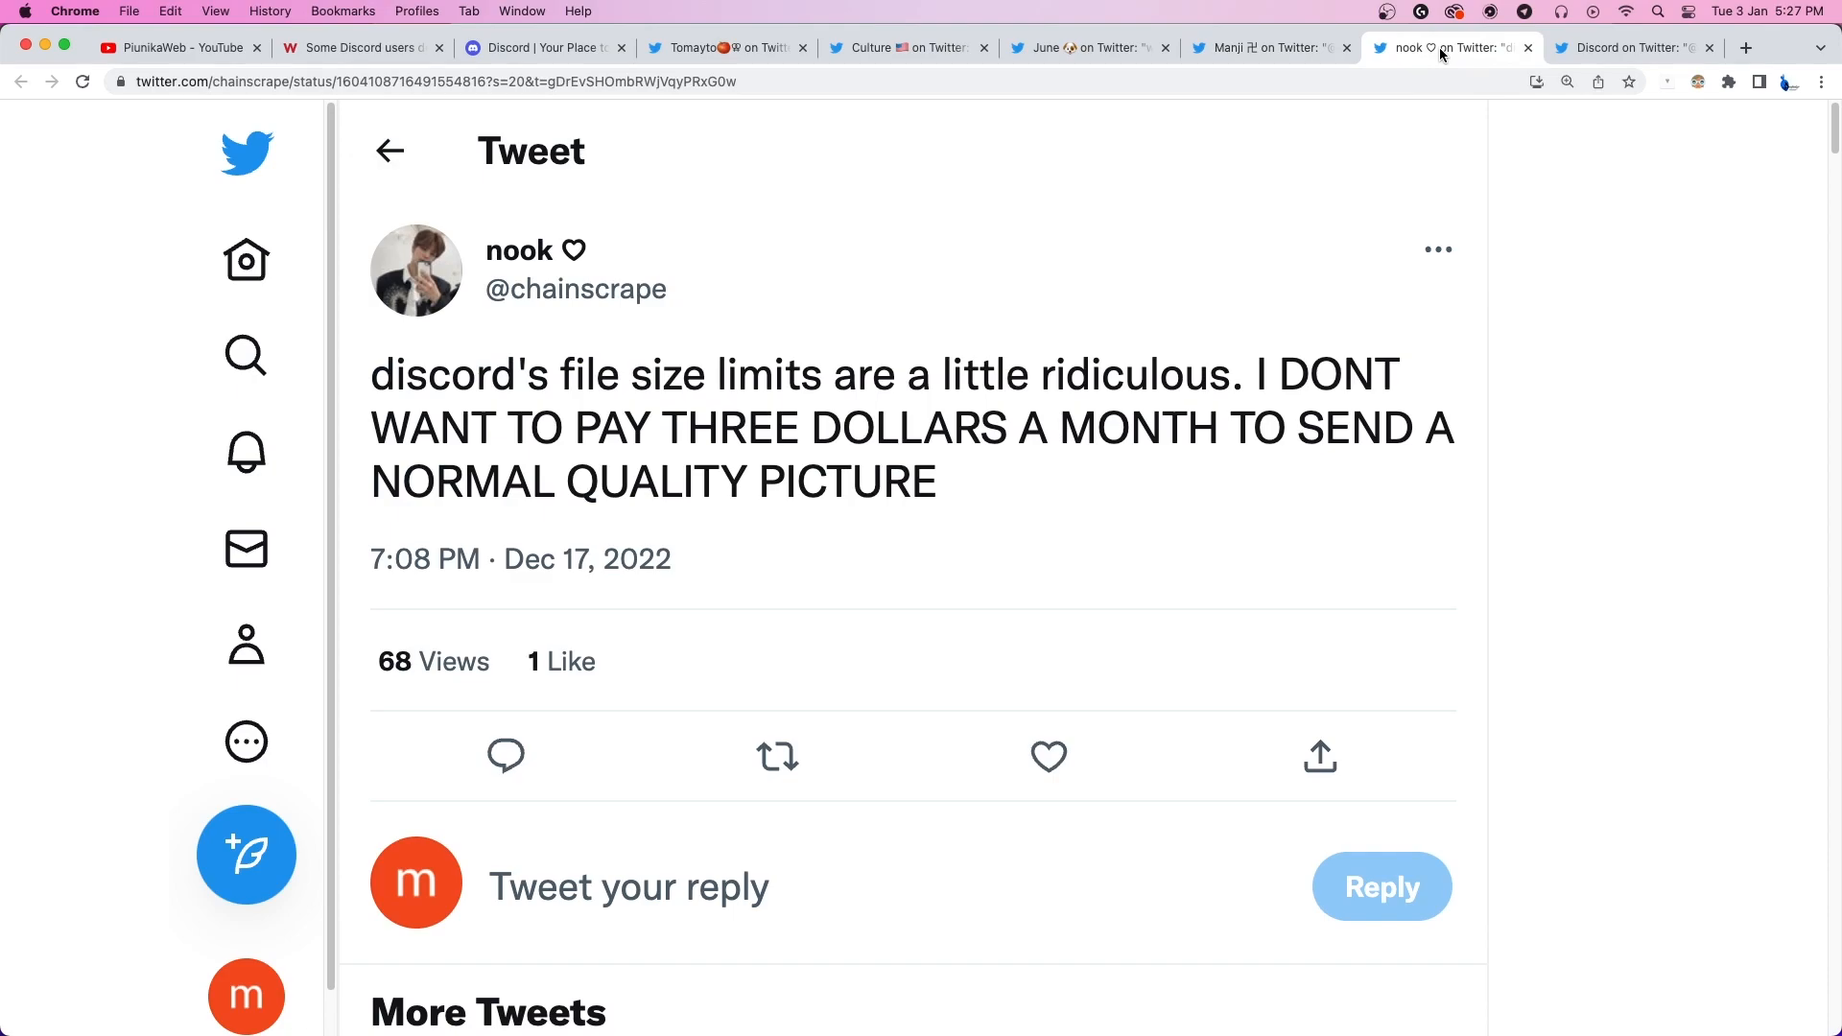
{"action": "mouse_move", "coordinate": [1117, 469]}
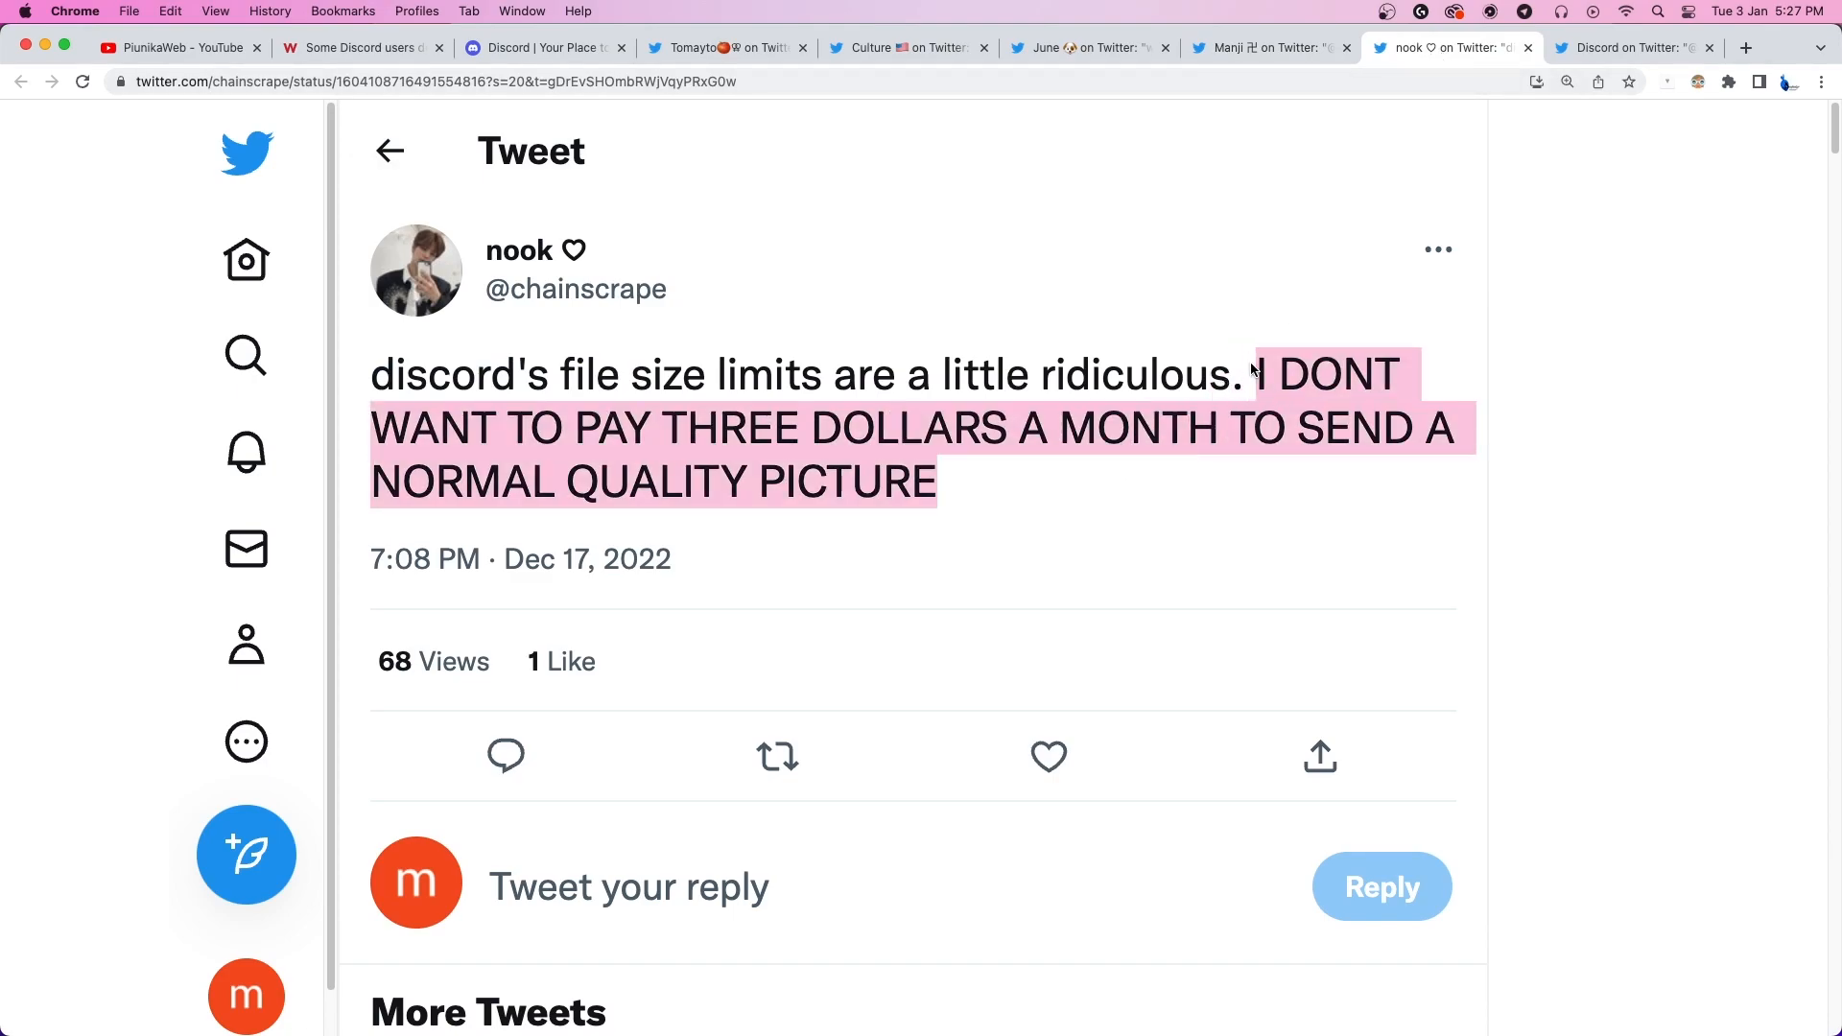
{"action": "mouse_move", "coordinate": [1571, 435]}
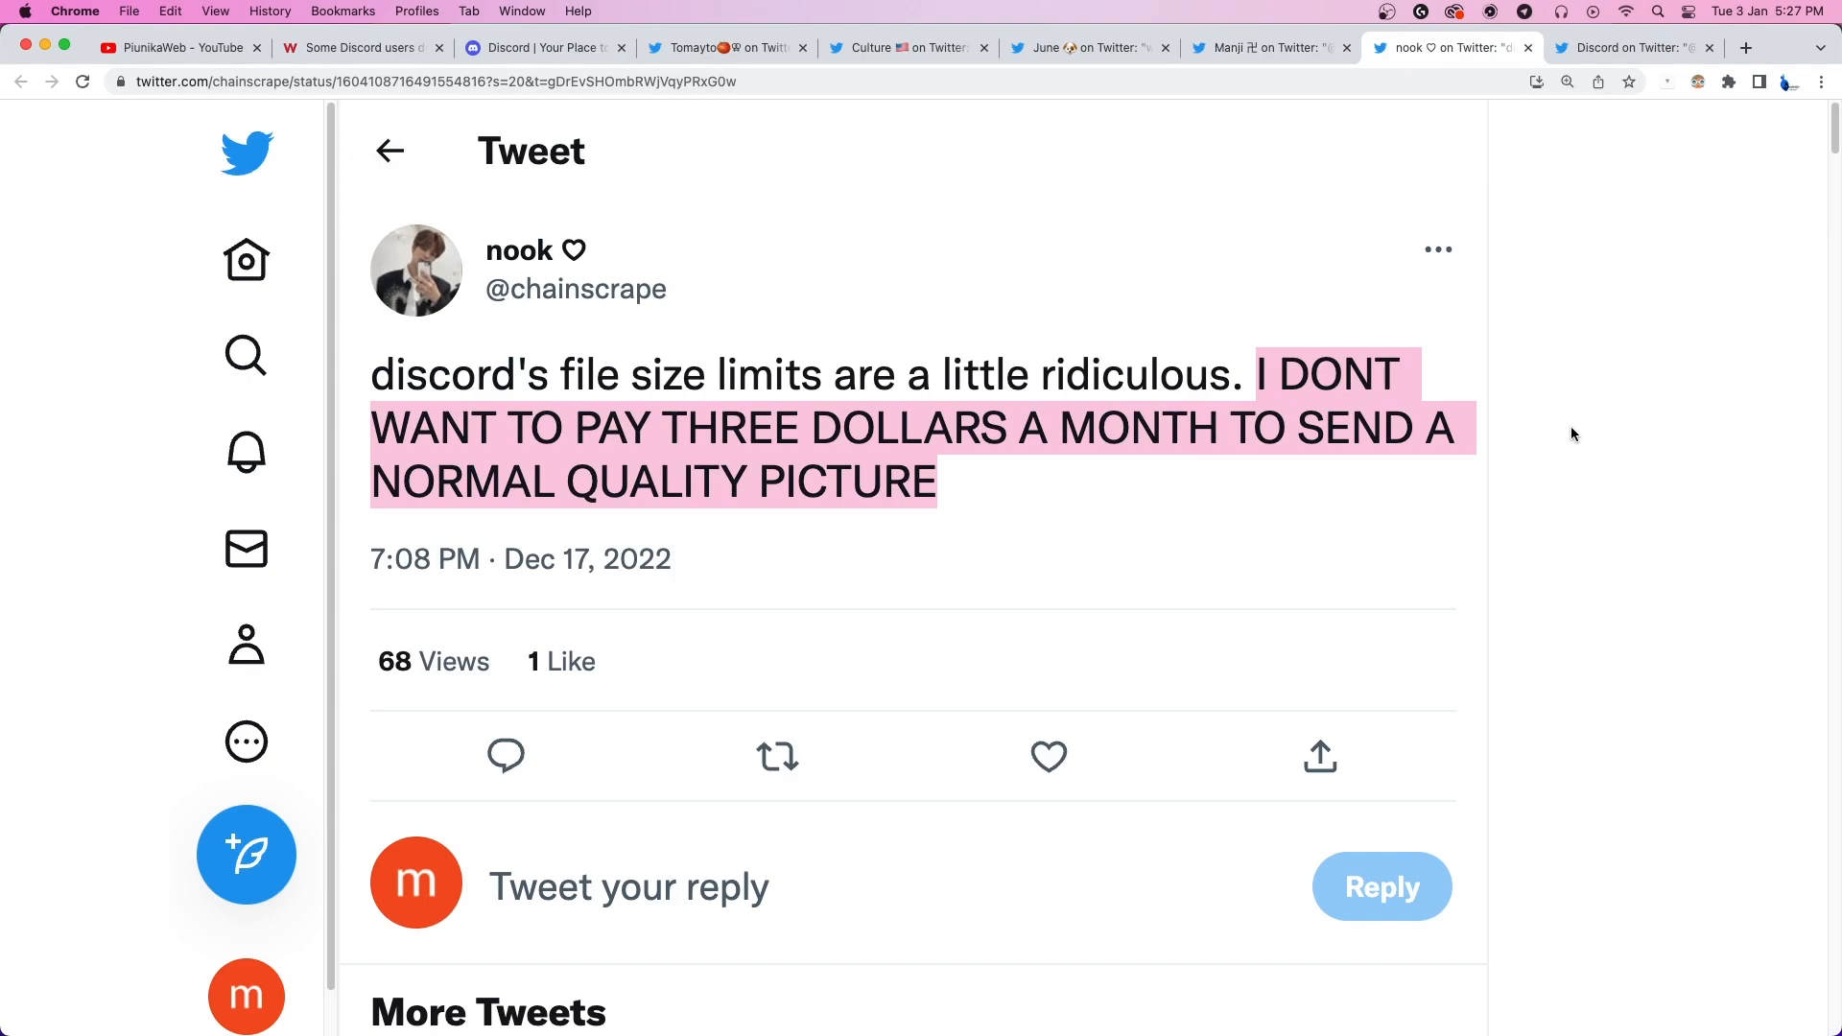
{"action": "mouse_move", "coordinate": [1588, 437]}
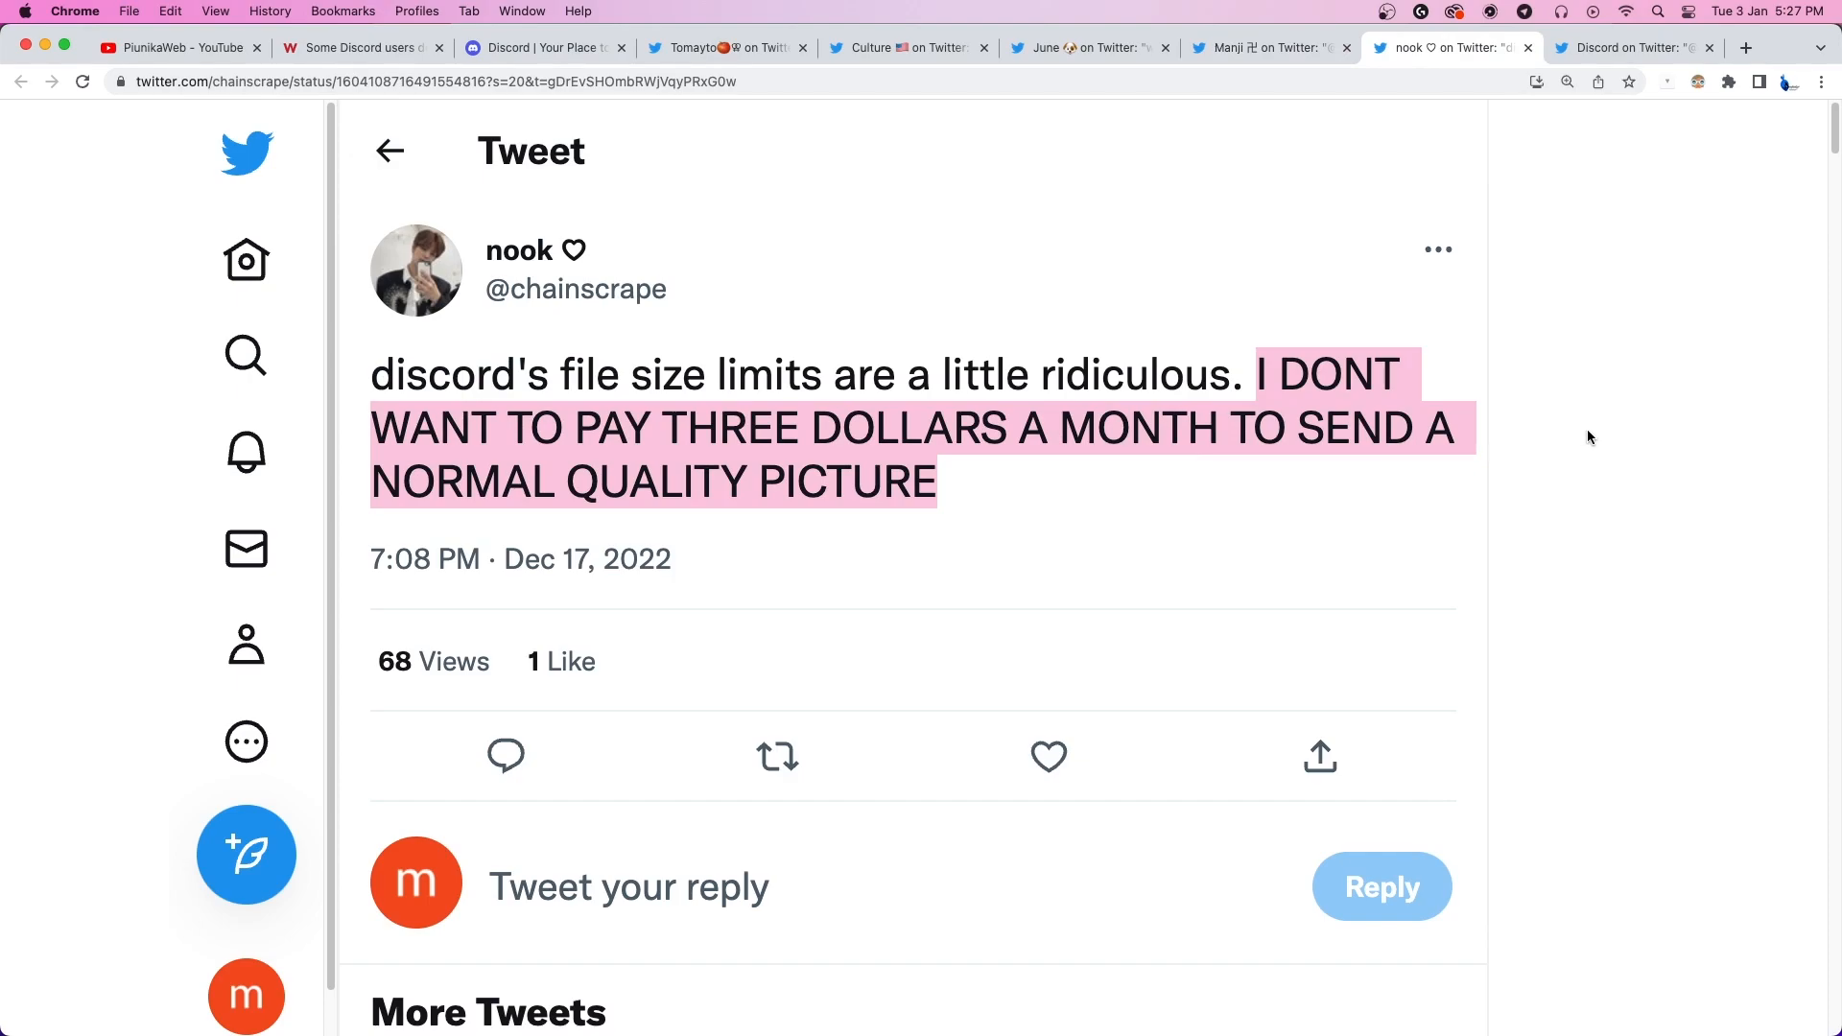
{"action": "left_click", "coordinate": [1632, 48]}
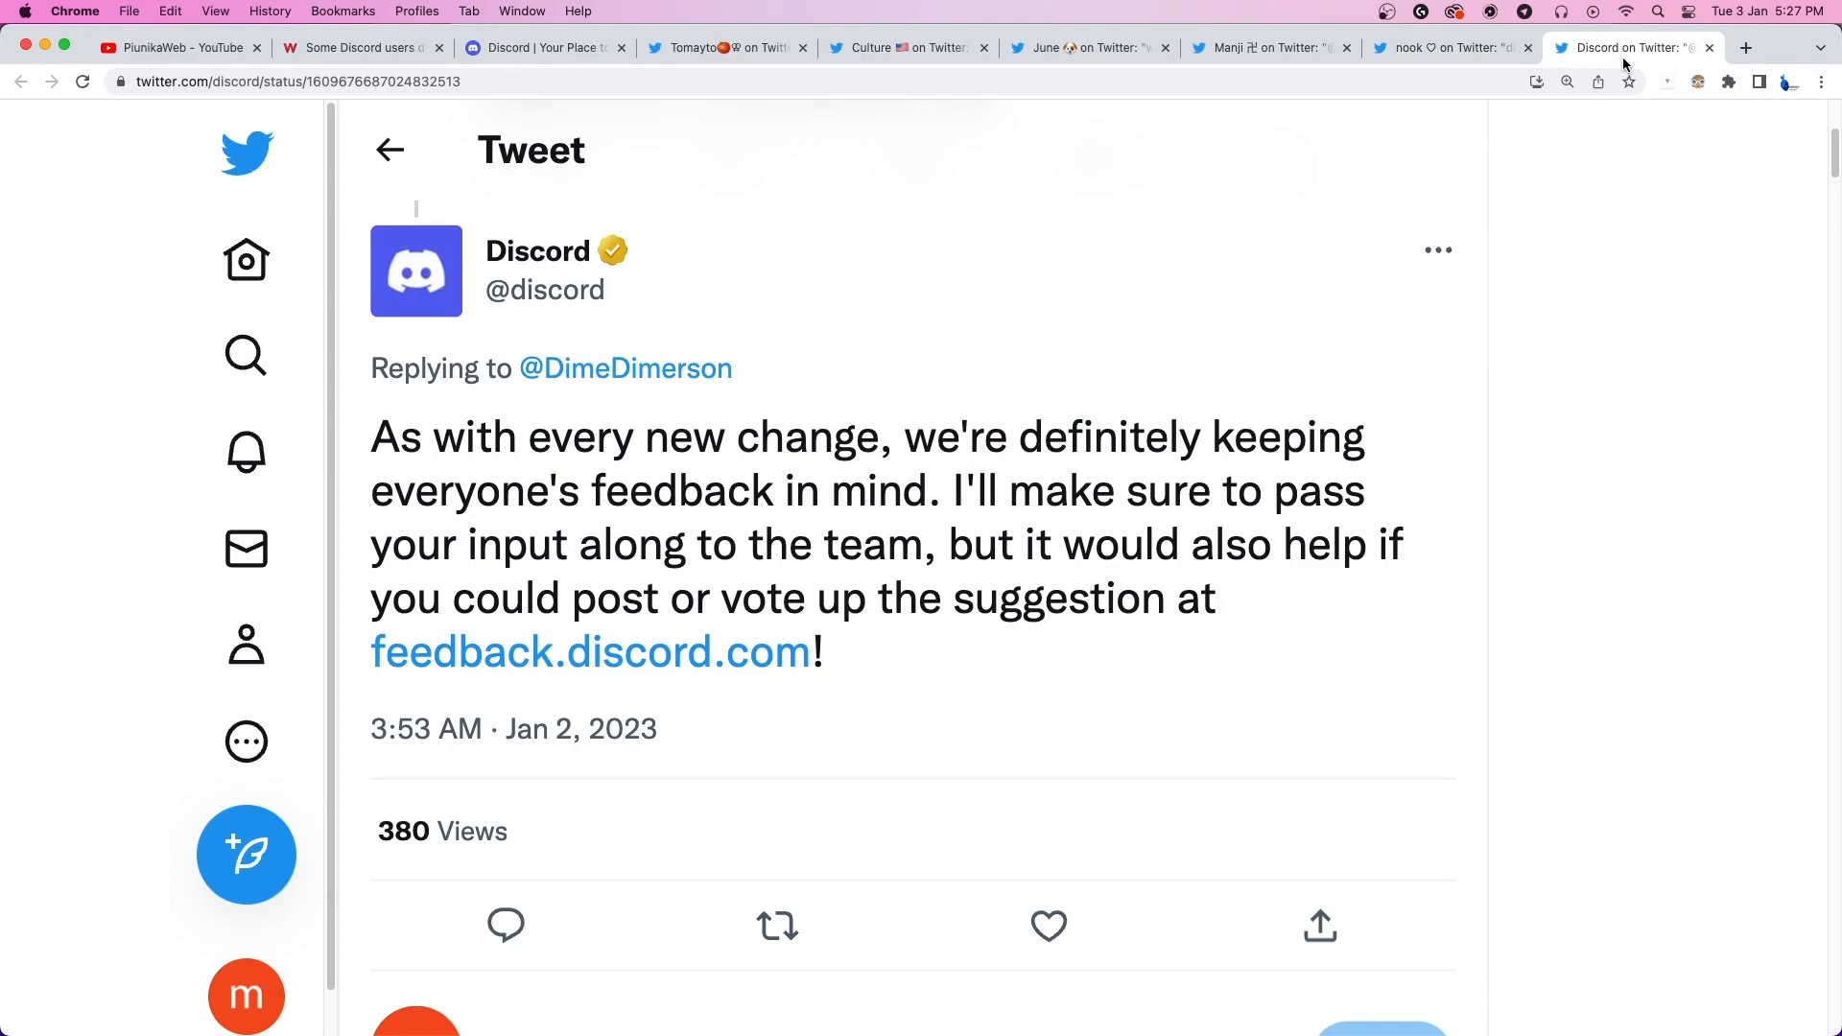
{"action": "mouse_move", "coordinate": [934, 564]}
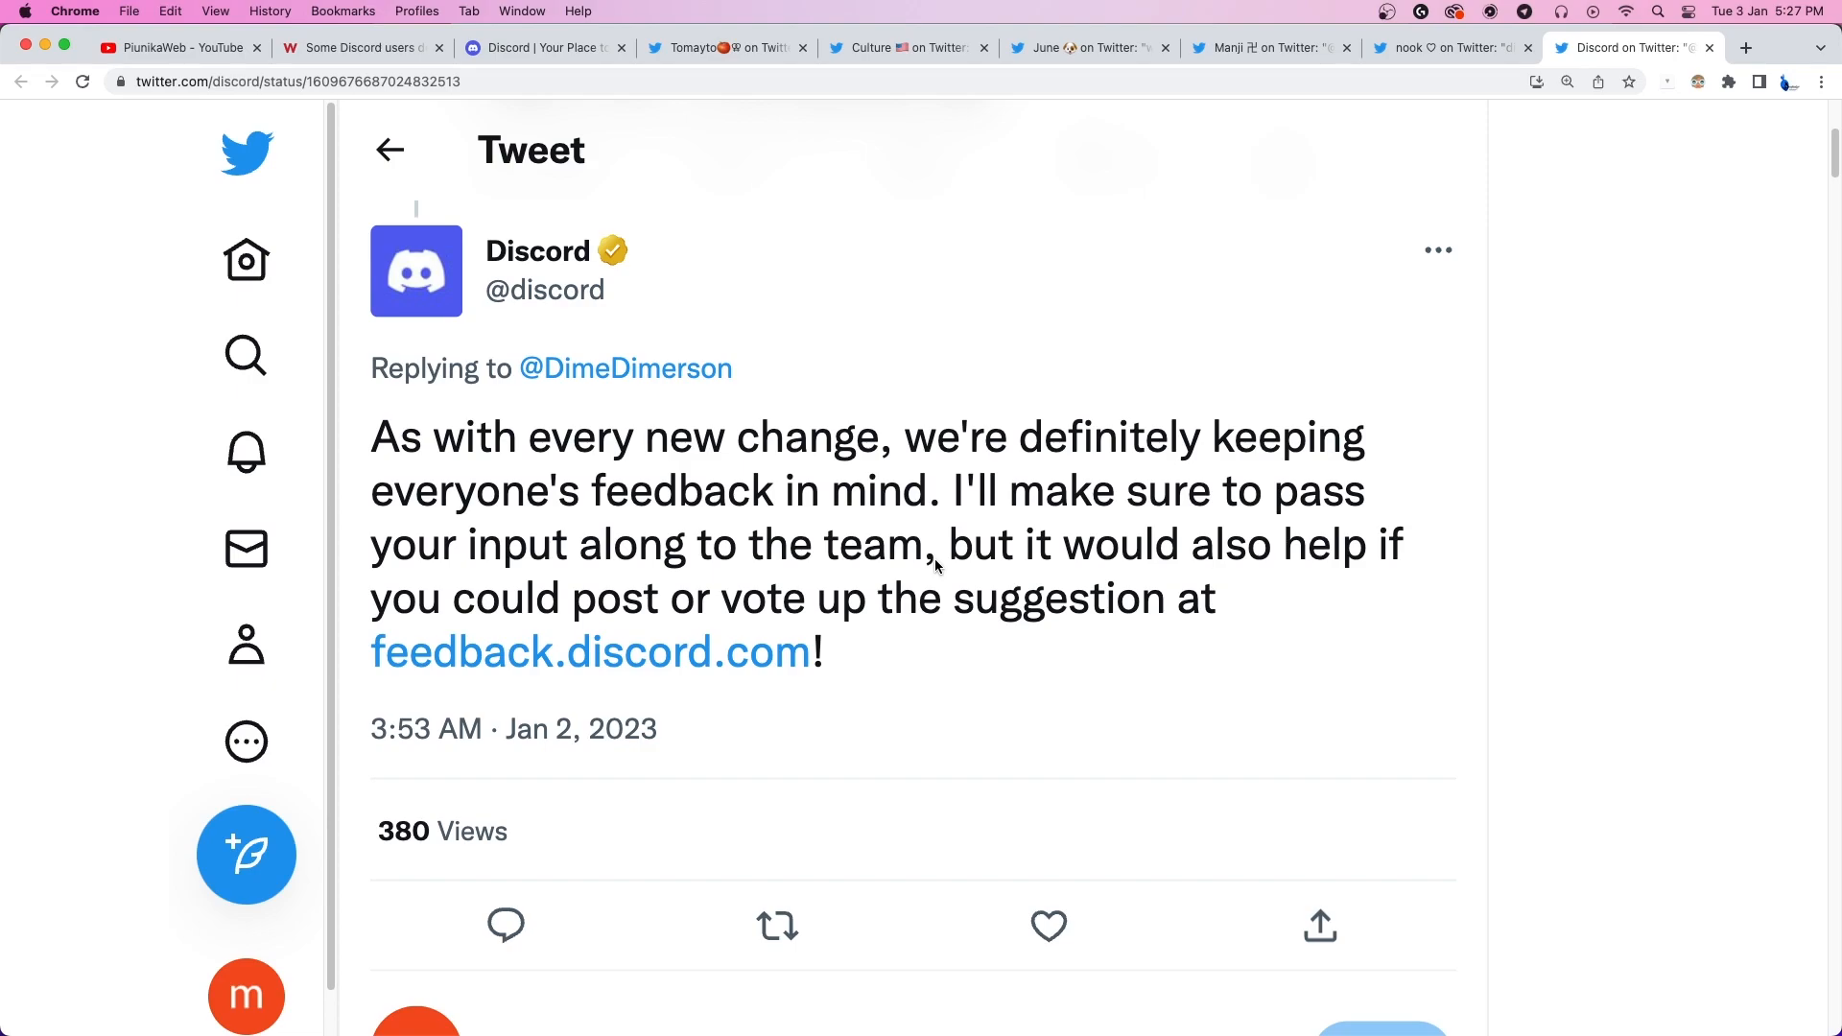
{"action": "mouse_move", "coordinate": [952, 635]}
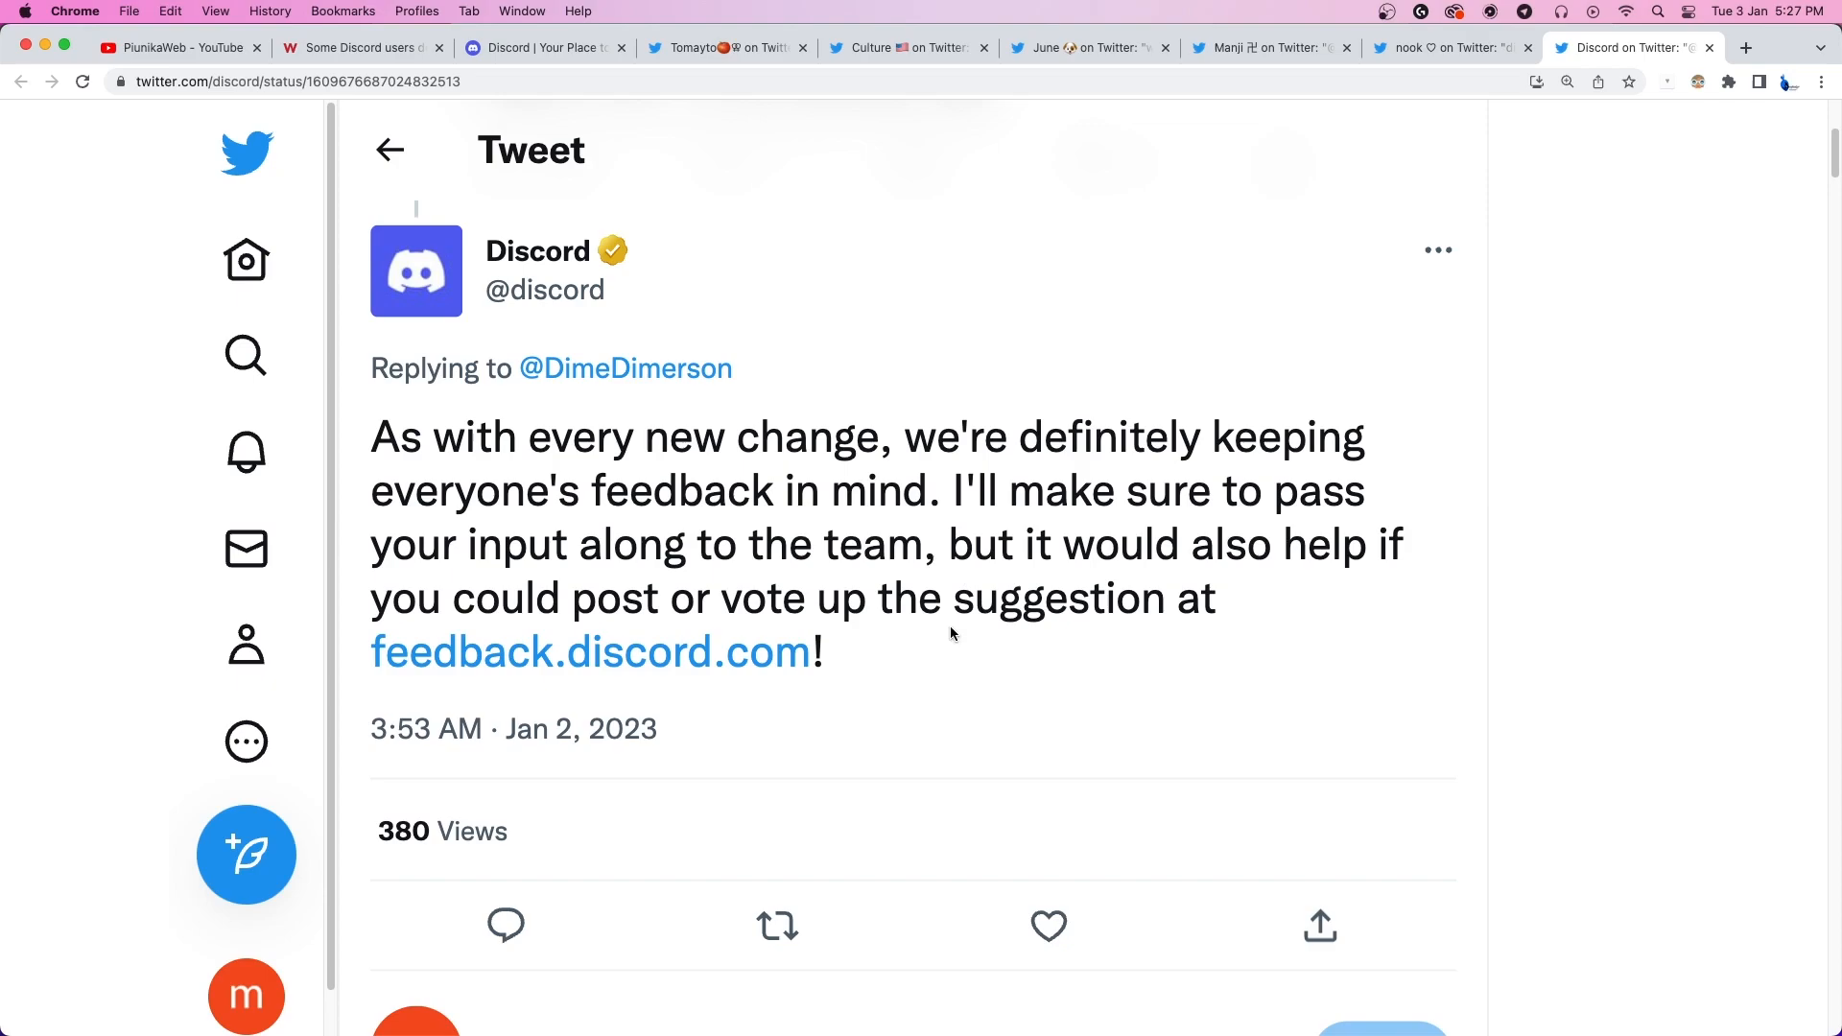
{"action": "left_click", "coordinate": [359, 46]}
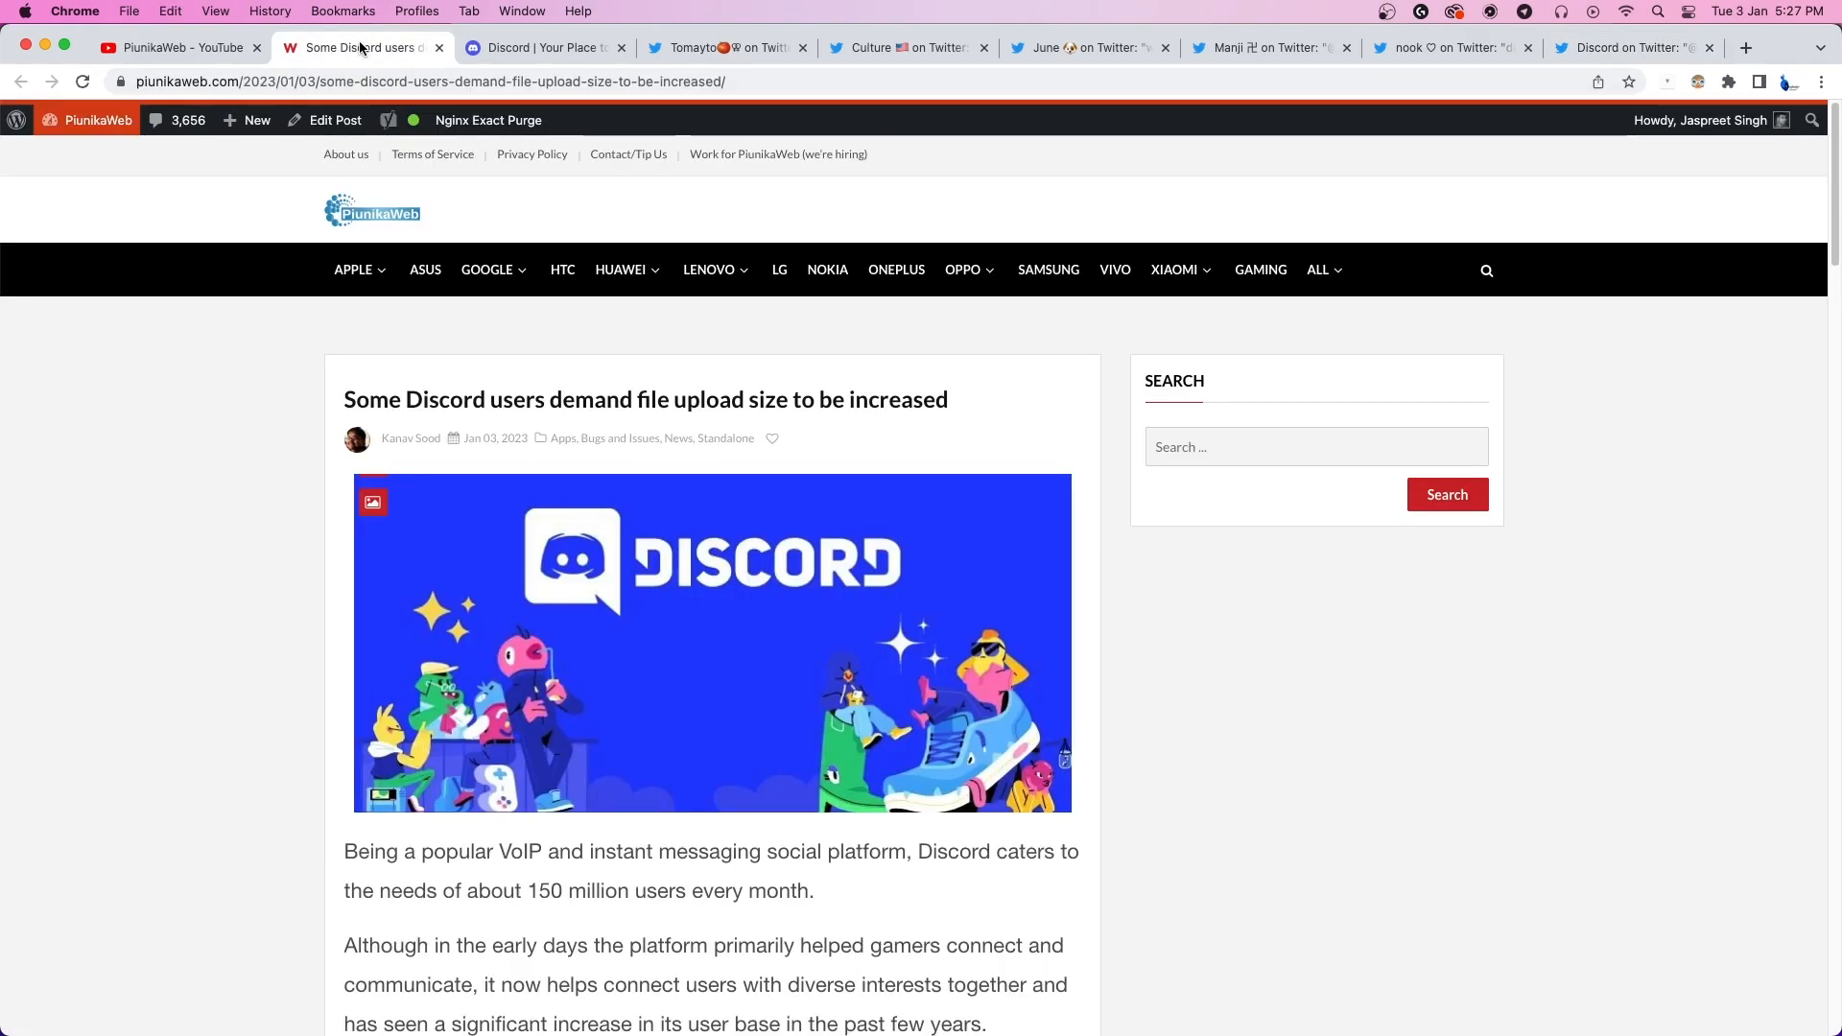
Scroll the PiunikaWeb article past user complaints down to the Official response section with Discord's embedded reply.
{"action": "triple_click", "coordinate": [644, 399]}
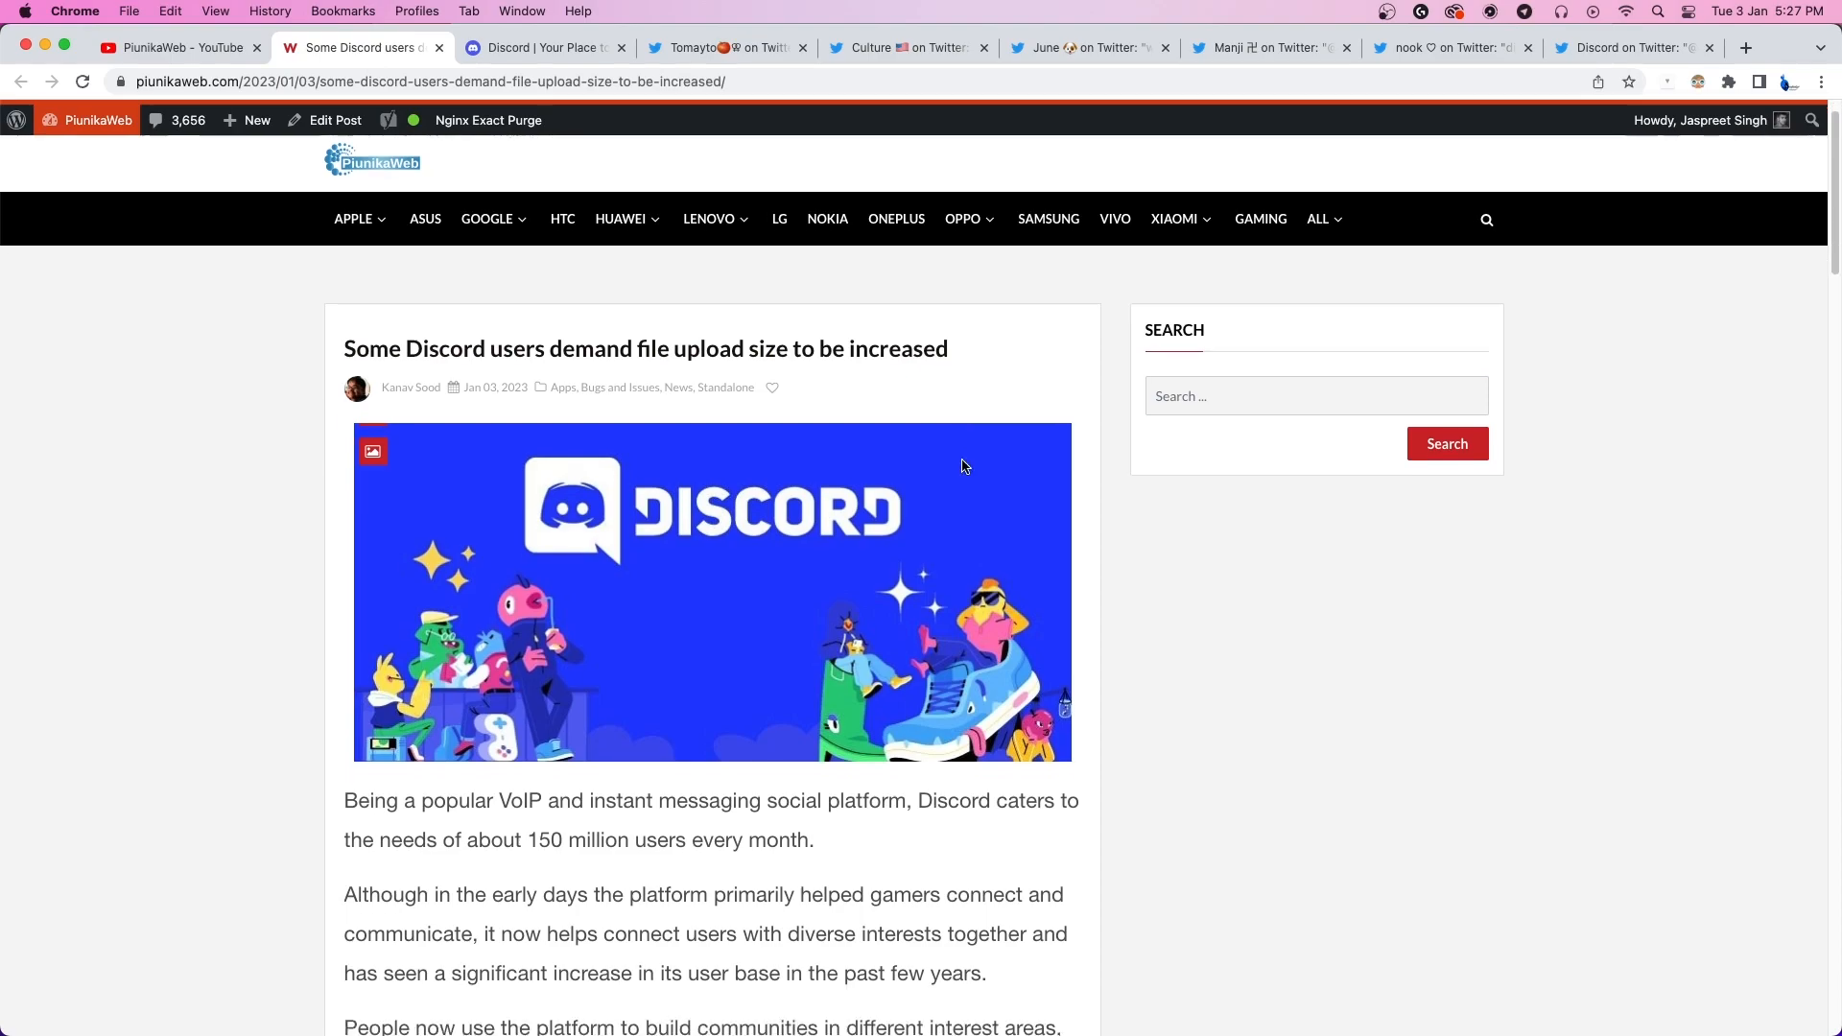
{"action": "scroll", "scroll_direction": "down", "scroll_amount": 3}
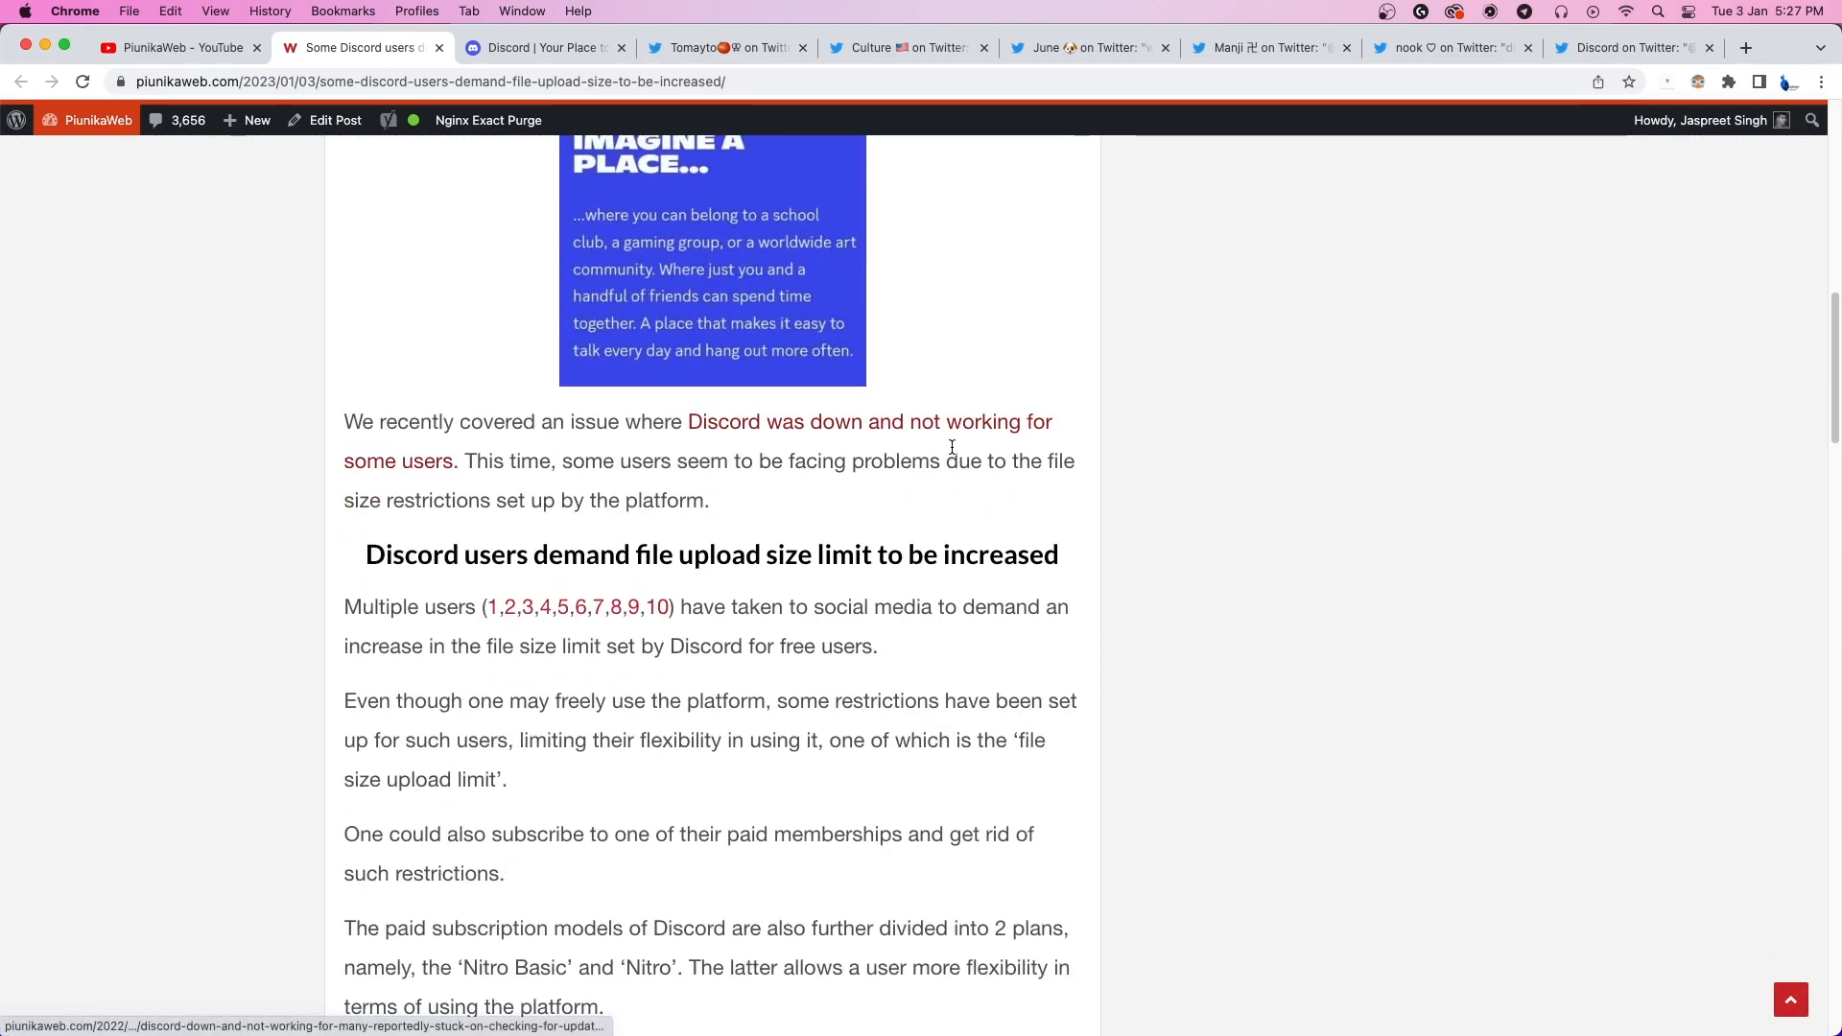
{"action": "scroll", "scroll_direction": "down", "scroll_amount": 3}
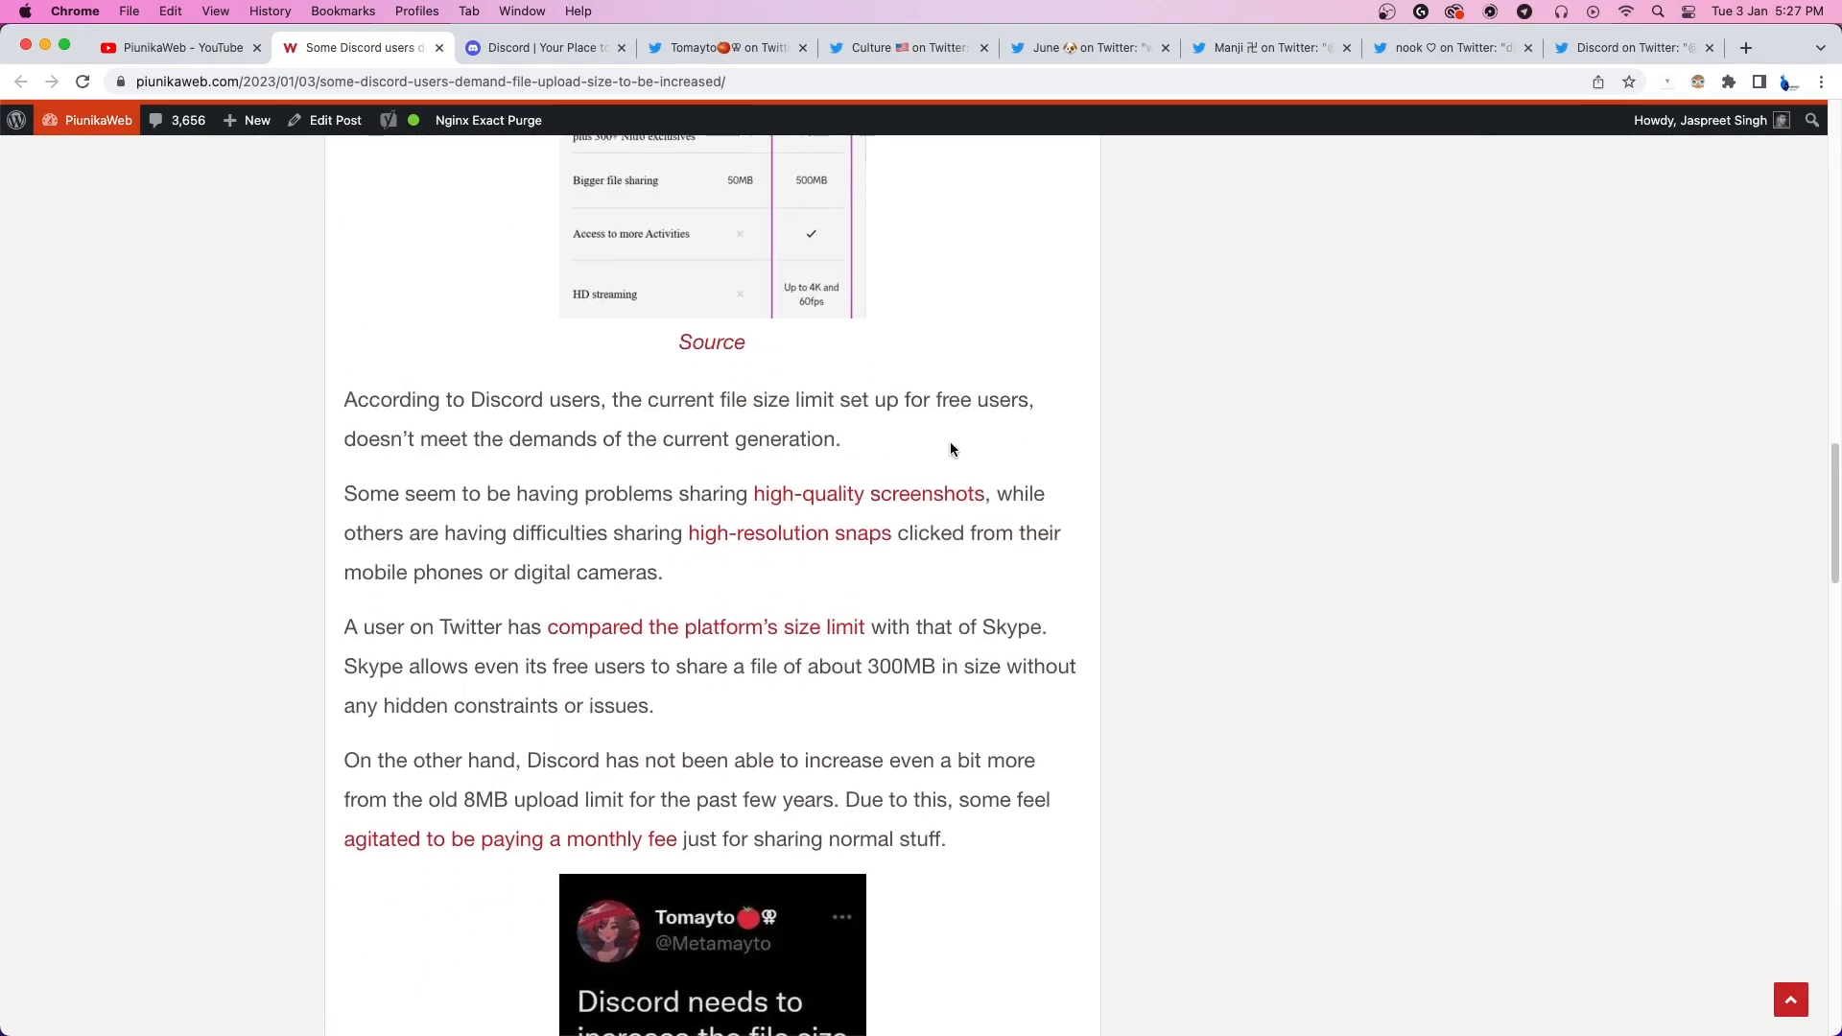
{"action": "scroll", "scroll_direction": "down", "scroll_amount": 3}
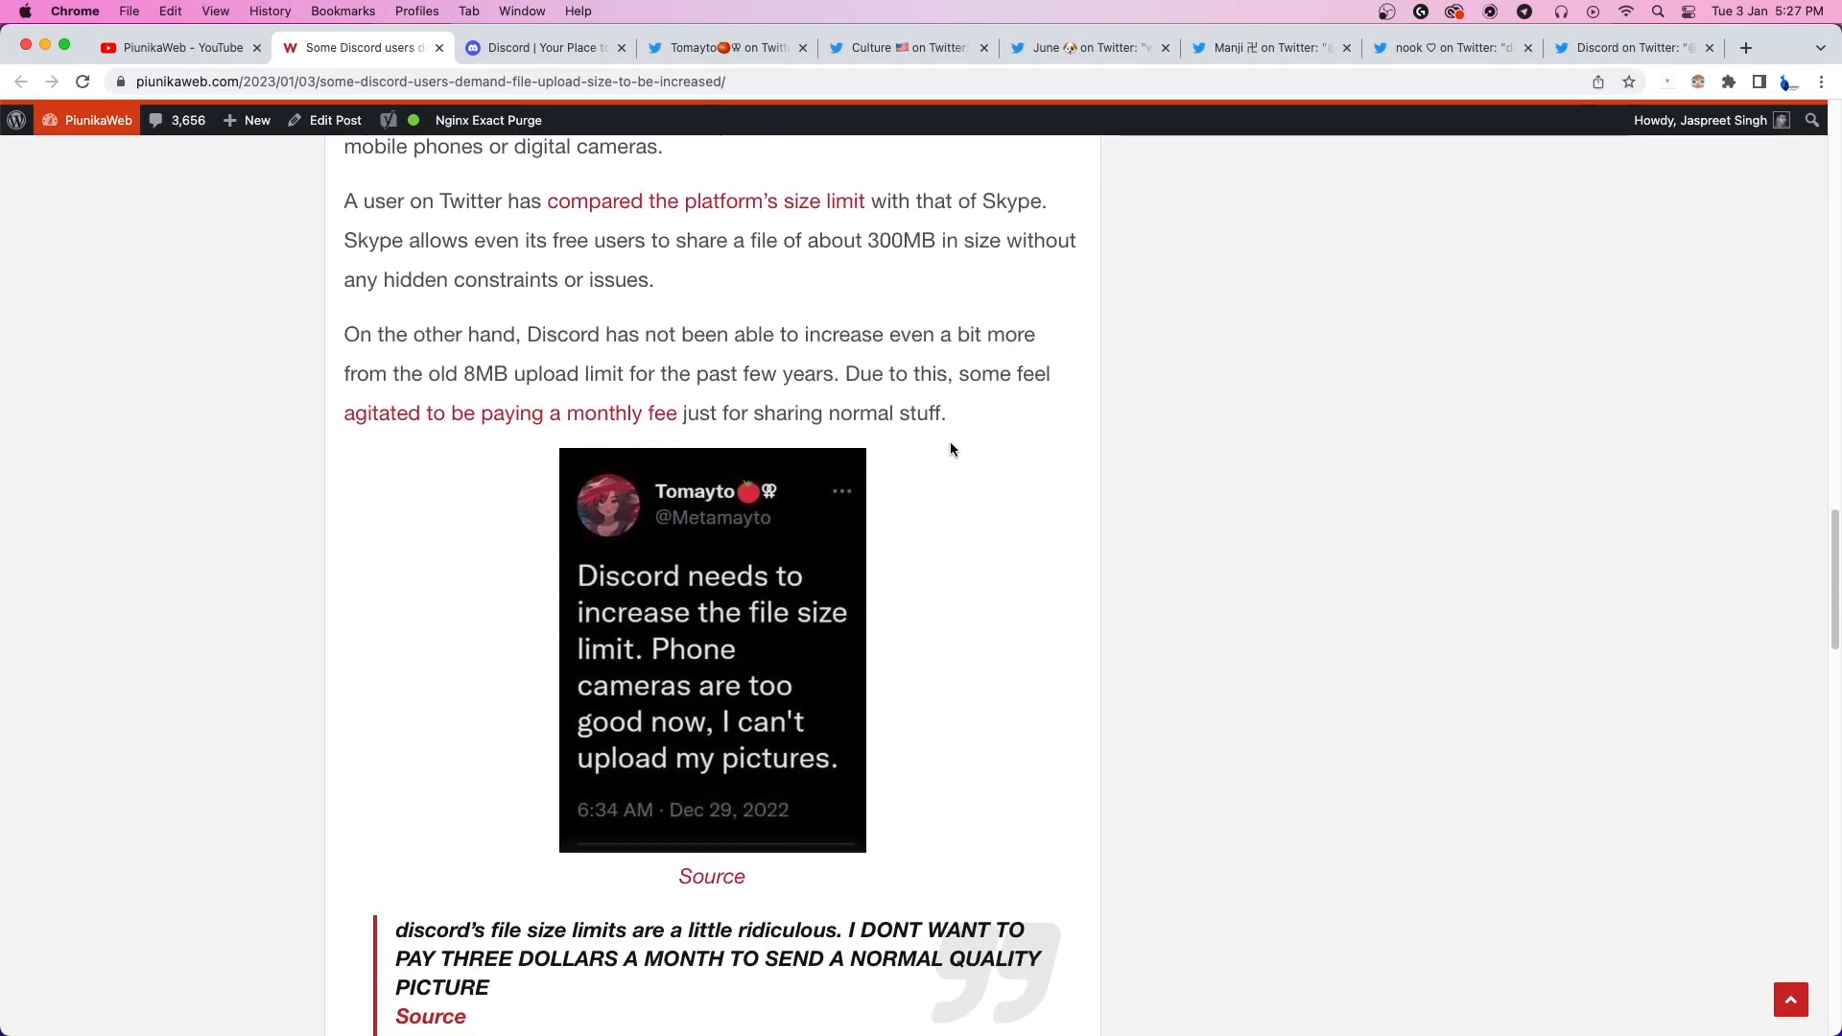
{"action": "scroll", "scroll_direction": "down", "scroll_amount": 3}
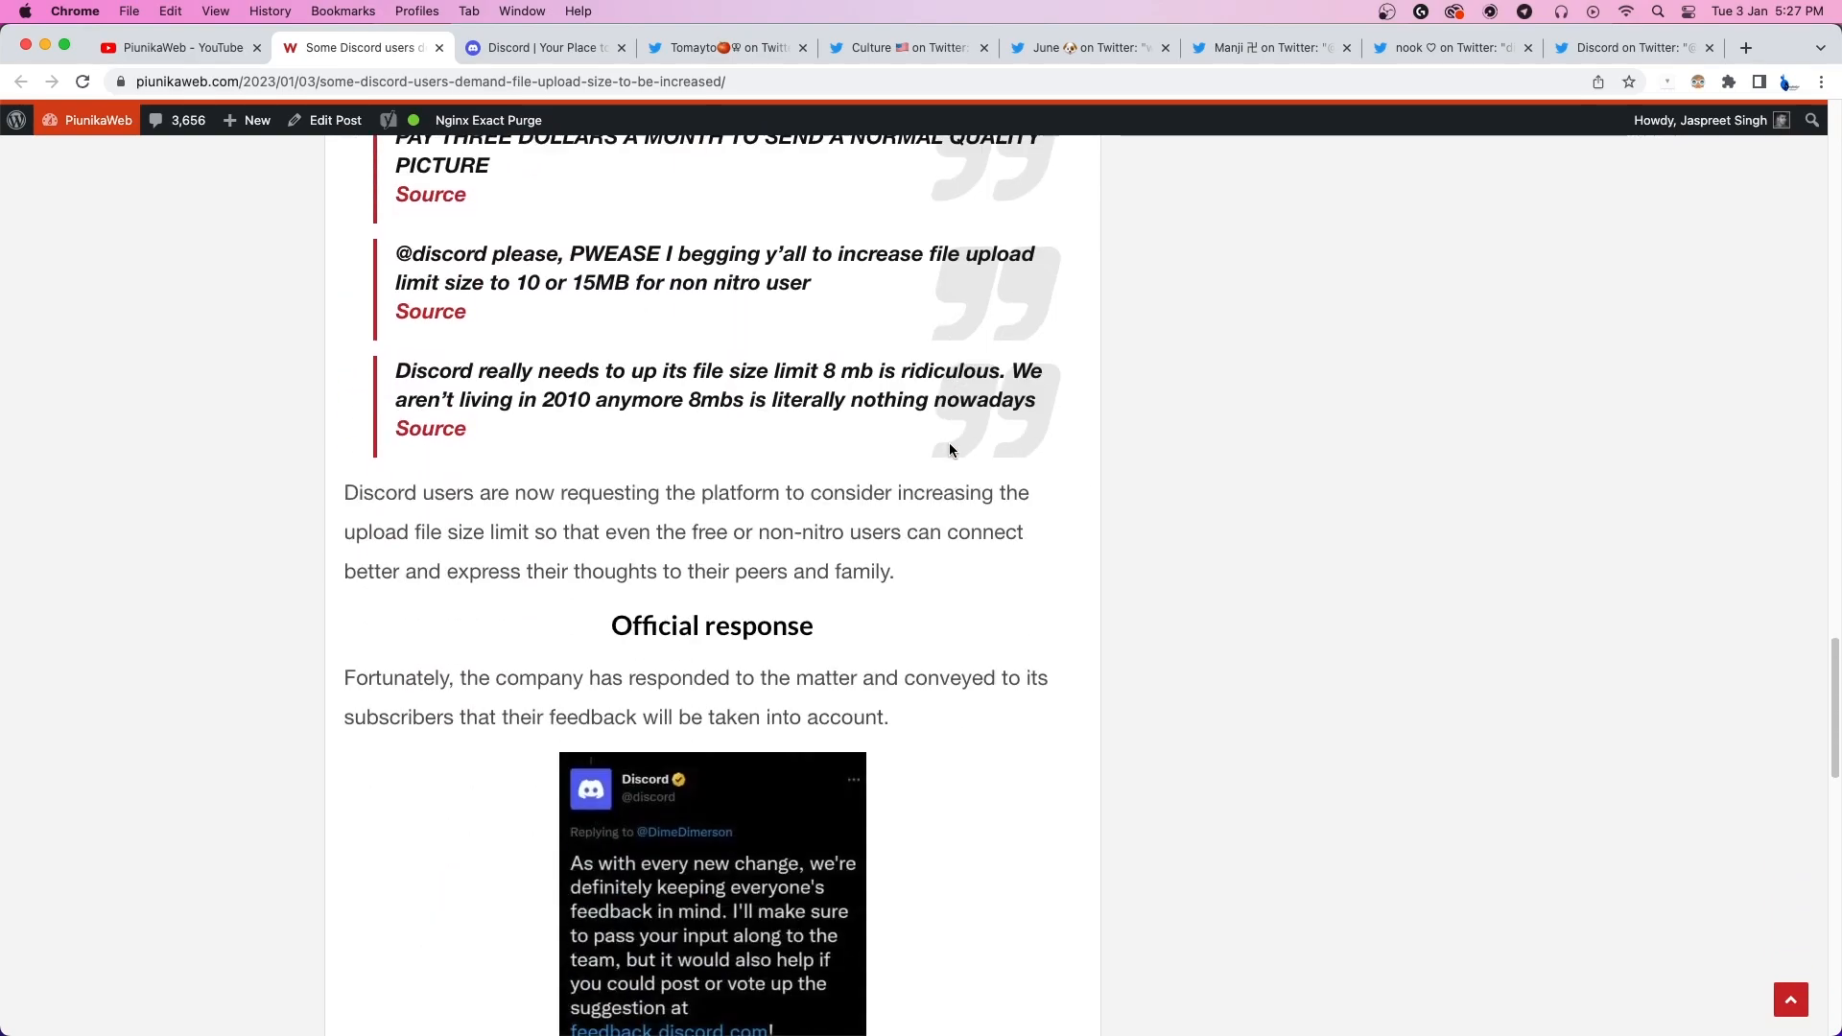
{"action": "scroll", "scroll_direction": "down", "scroll_amount": 3}
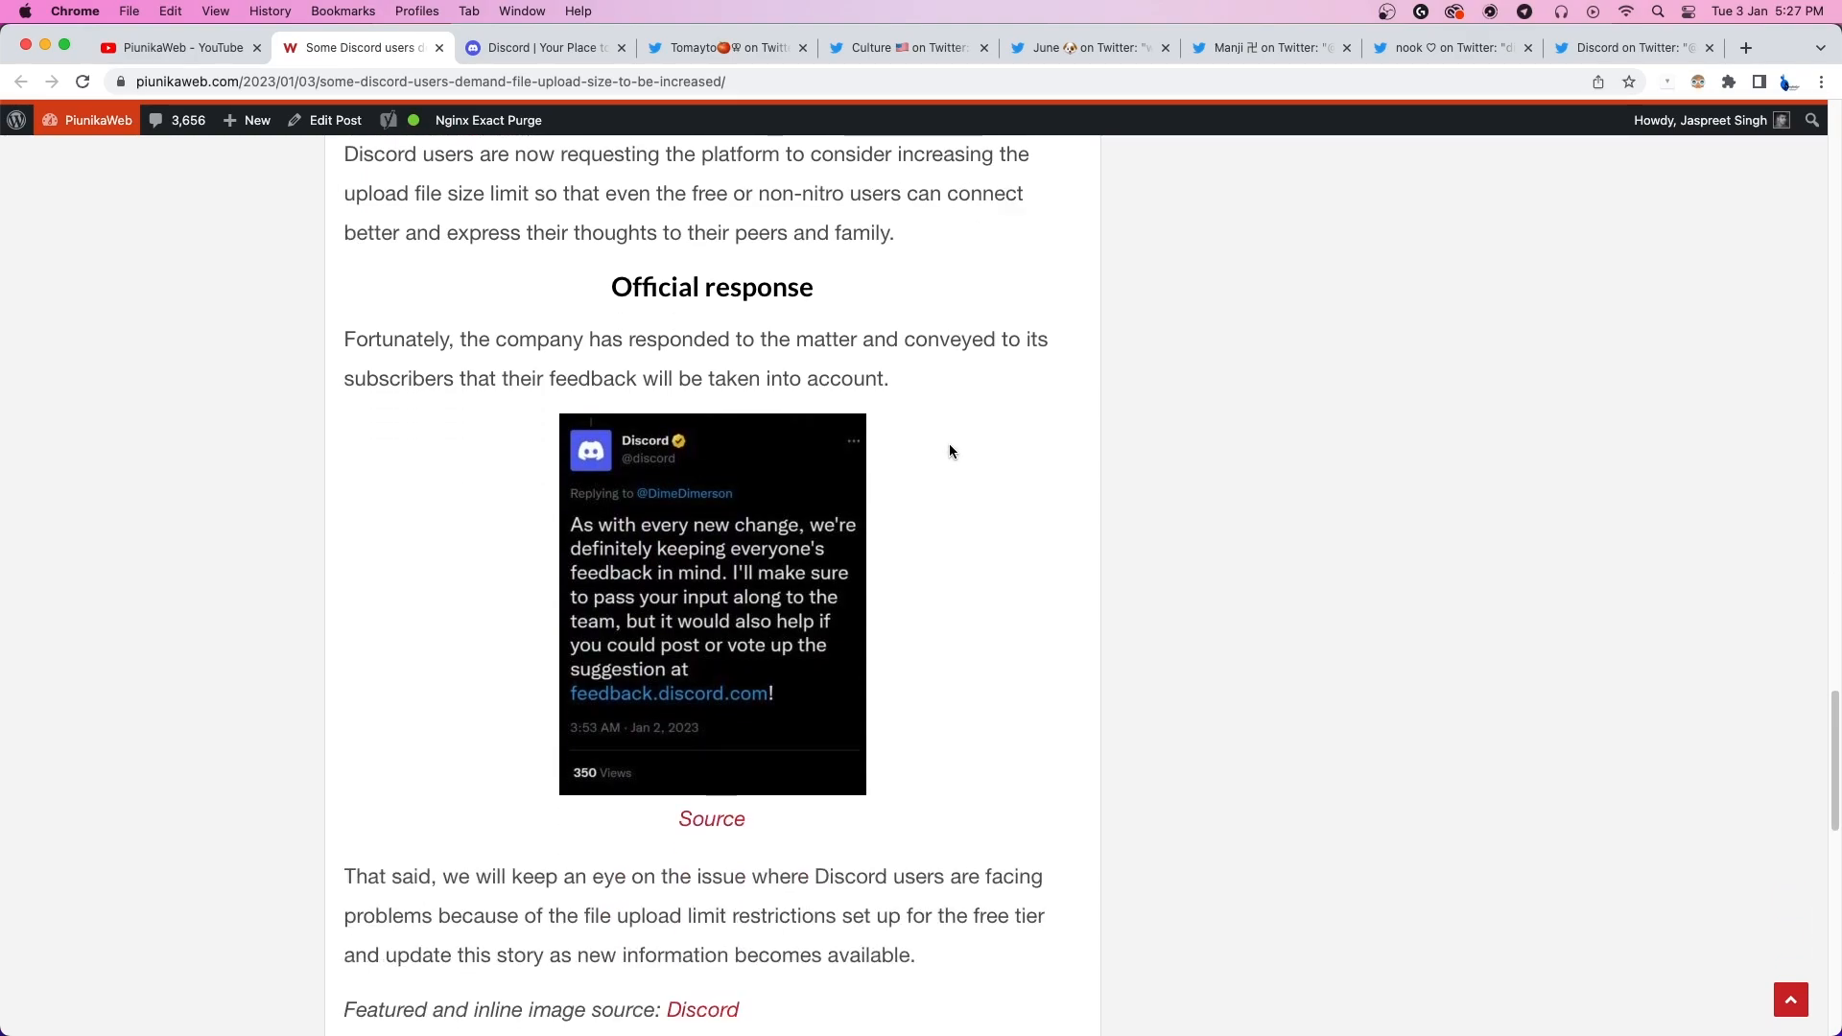